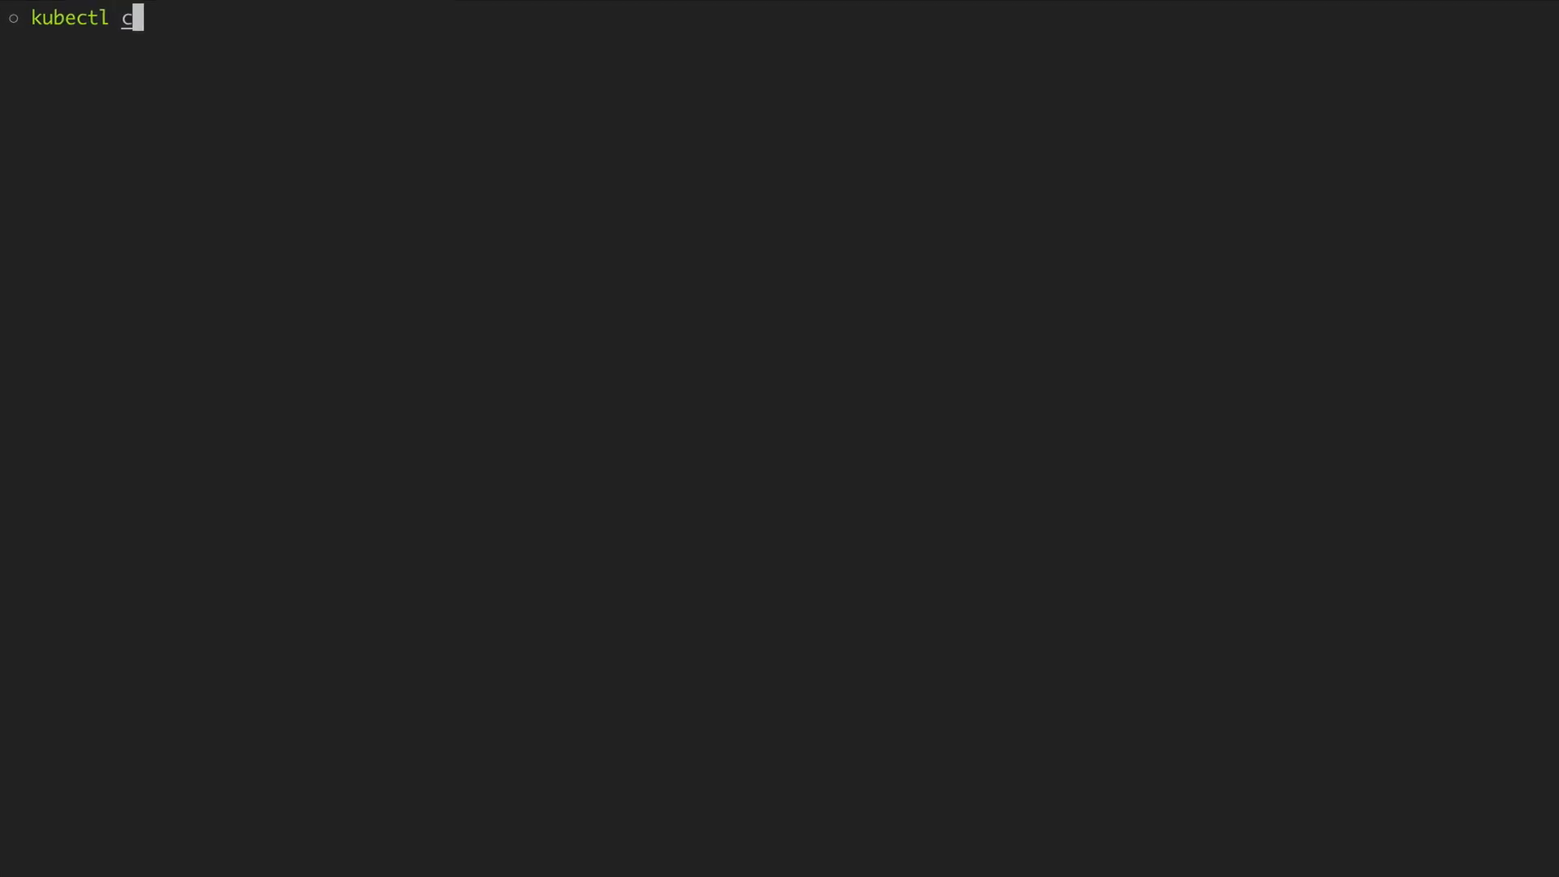
- Label the cert-manager namespace with disable-validation=true and apply the cert-manager v0.10.0 manifest via kubectl
text(onfig current-context)
text(kubectl create namespace cert-manager)
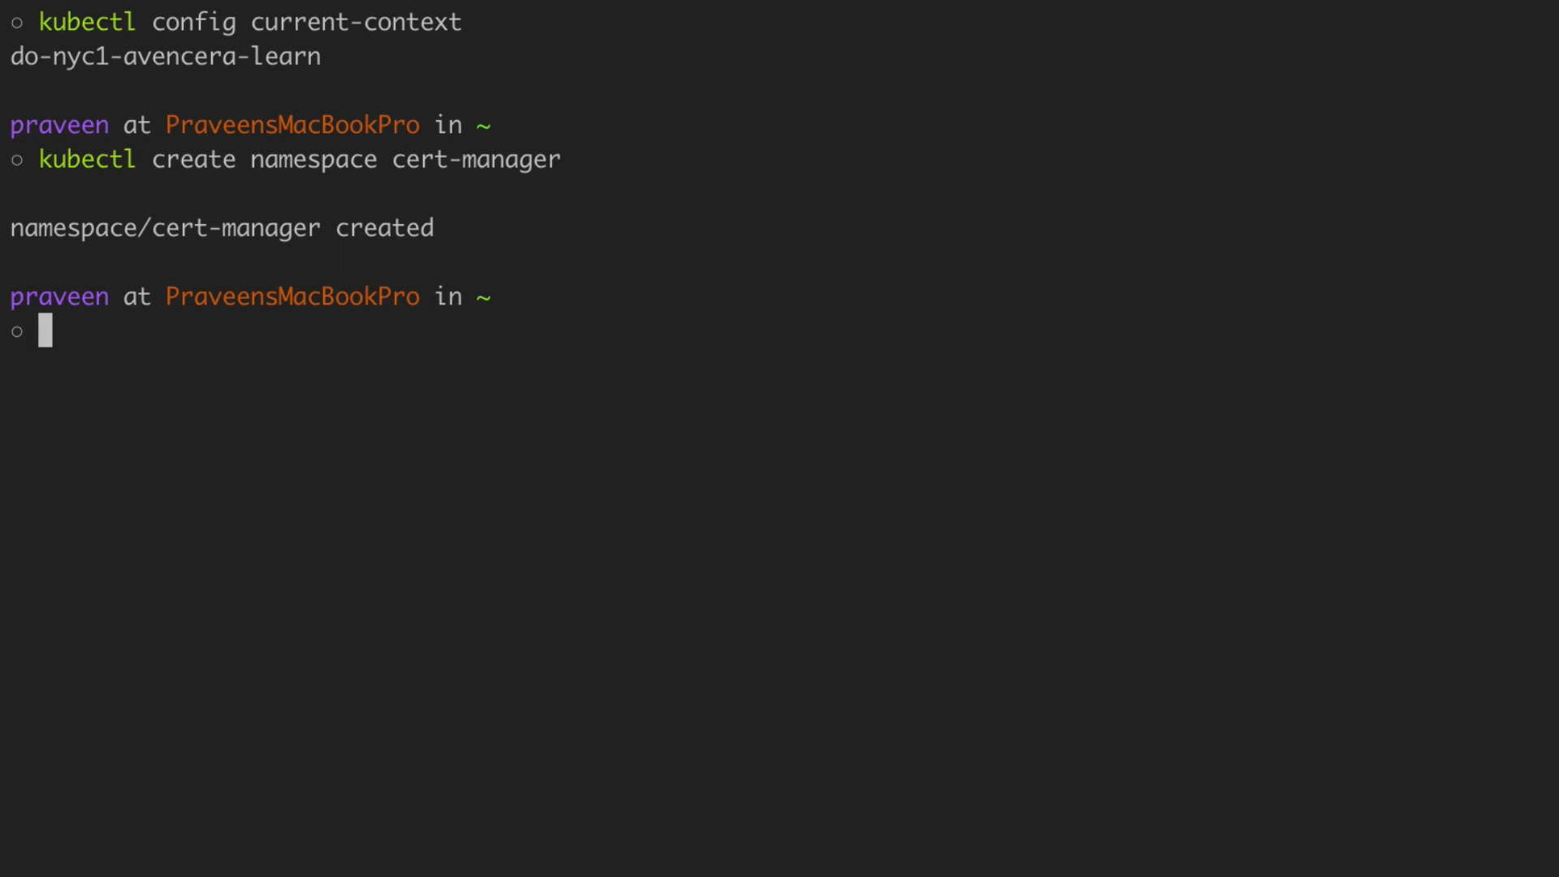
text(kubectl label namespace cert-manager certmanager.k8s.io/disable-validation=true)
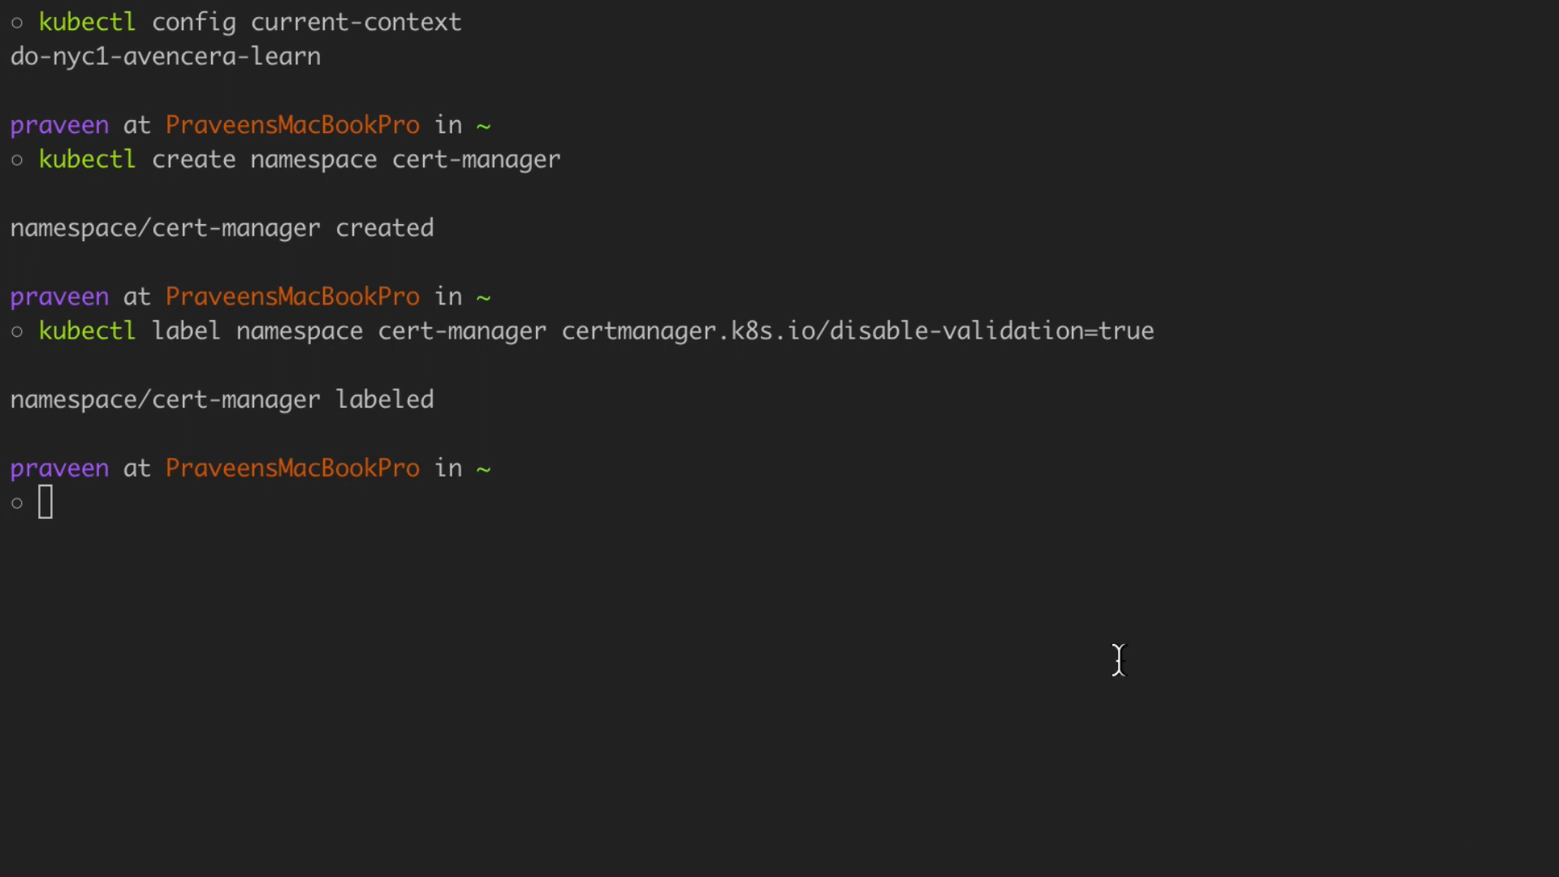
text(kubectl apply -f https://github.com/jetstack/cert-manager/releases/download/v0.10.0/cert-manager.yaml)
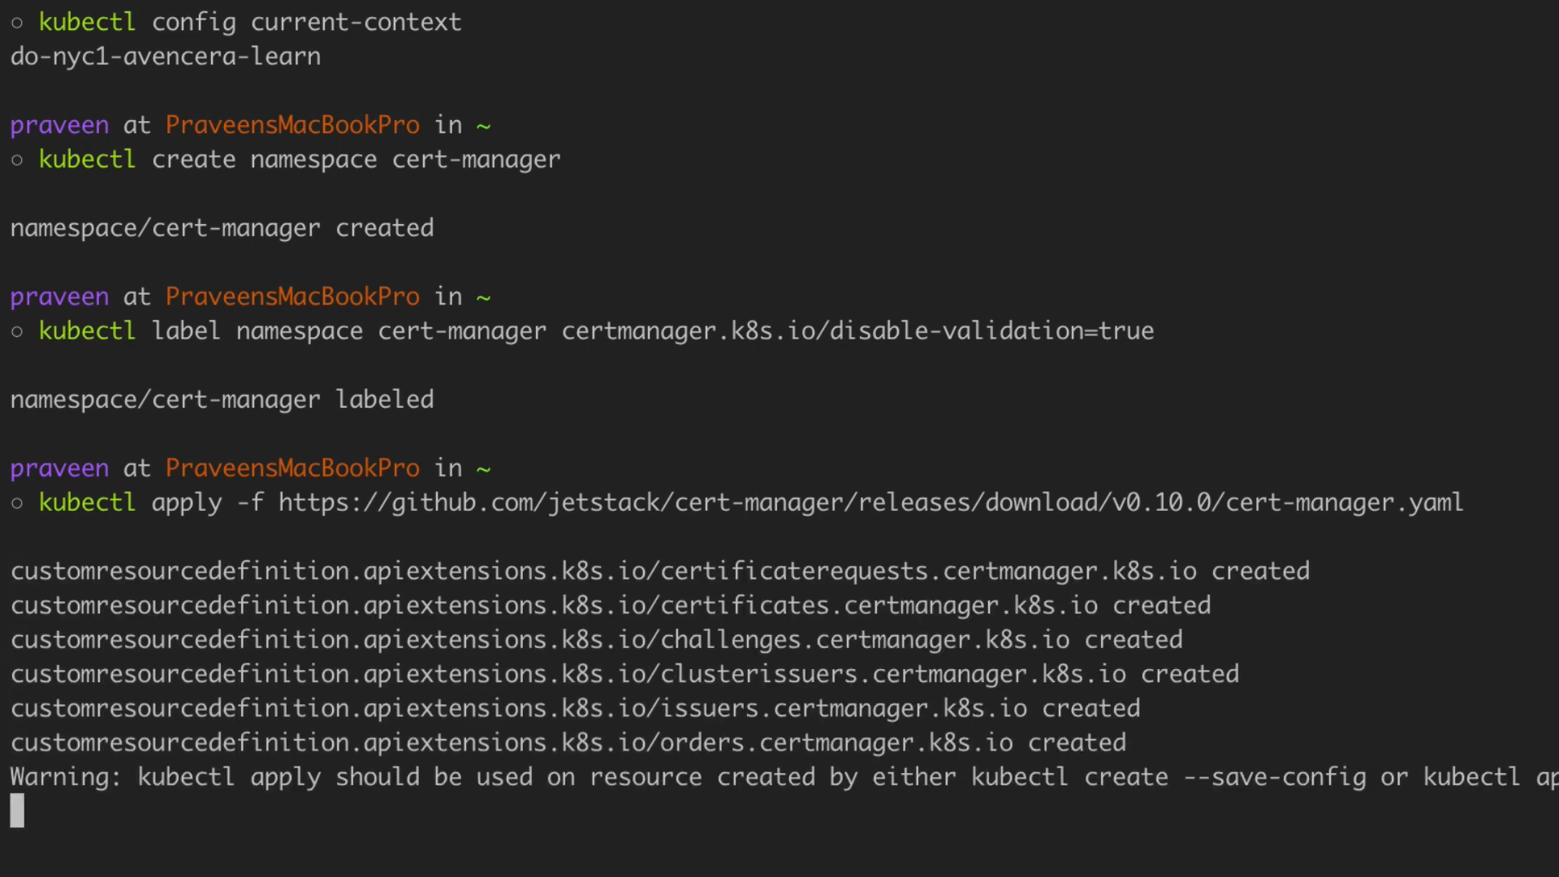
scroll(down, 3)
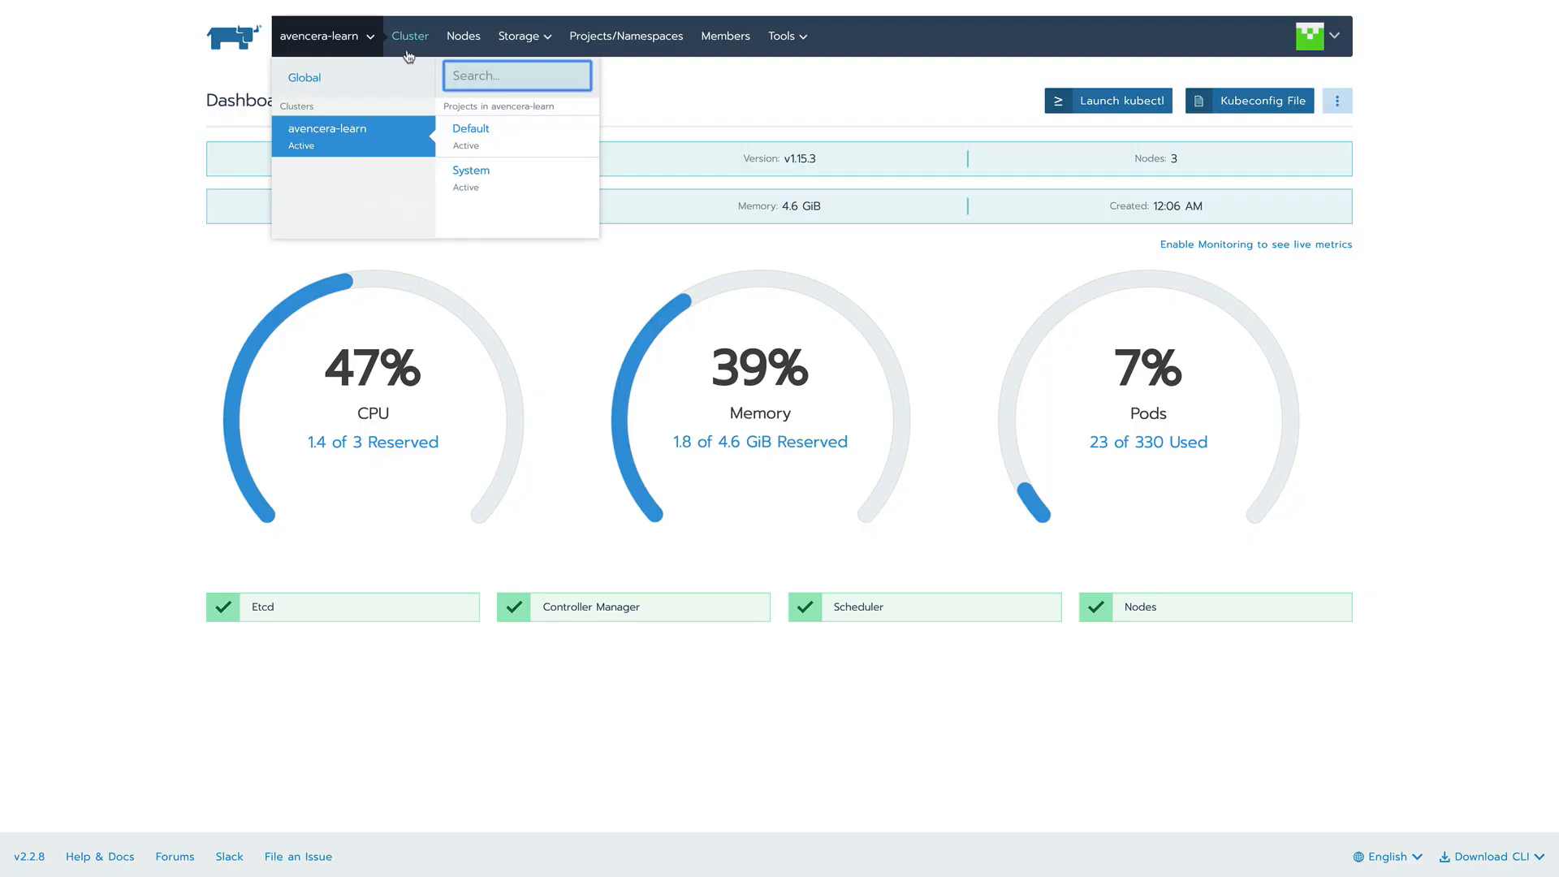
- Move the cert-manager namespace into the System project from the Projects/Namespaces list
click(626, 35)
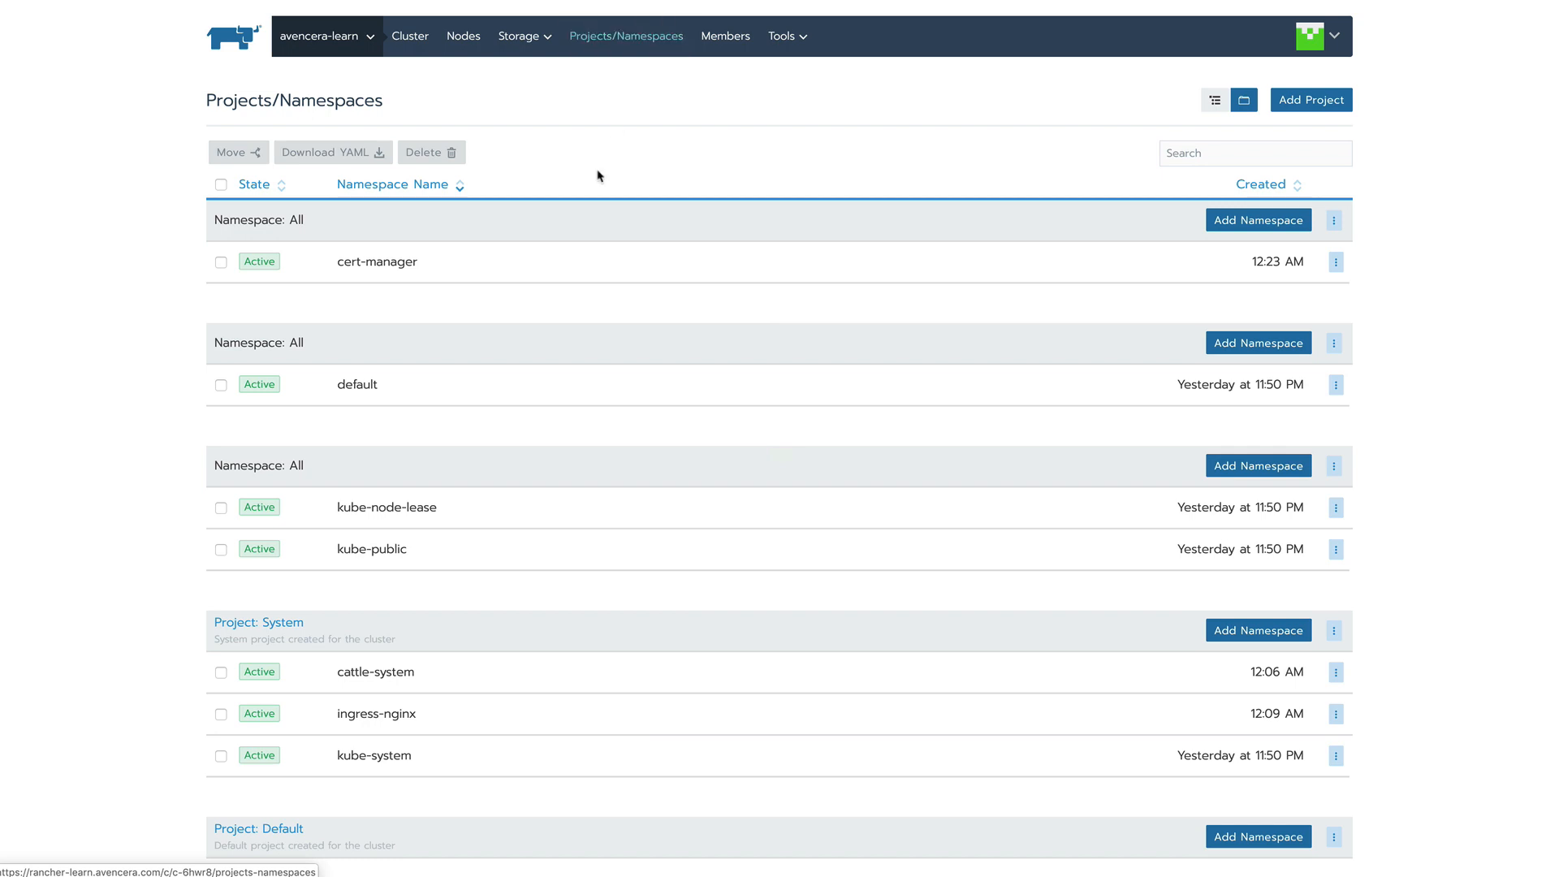
click(221, 261)
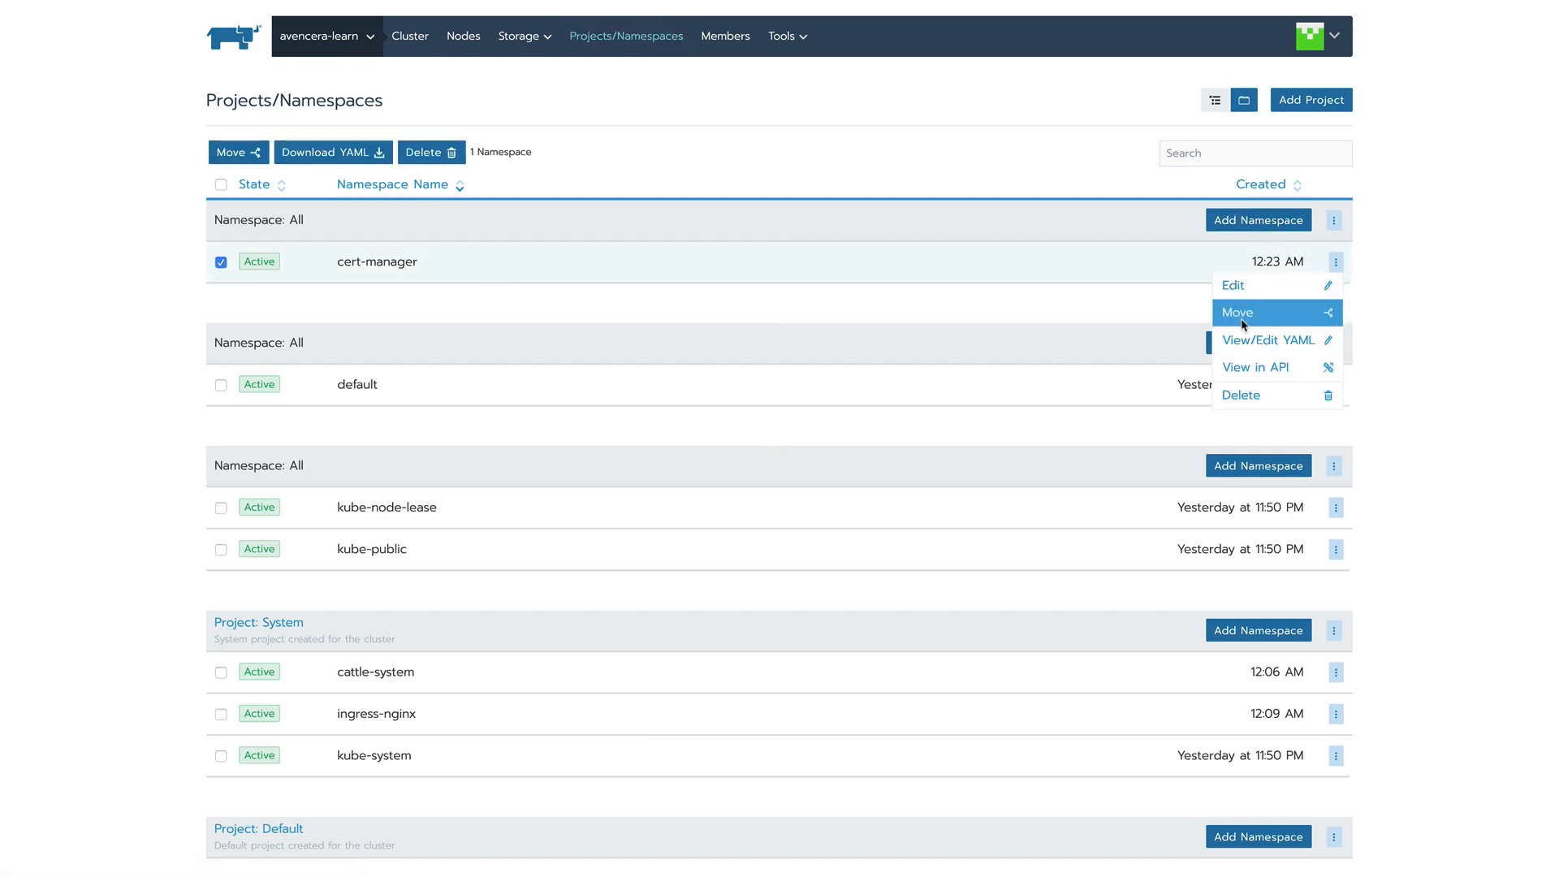
click(1237, 313)
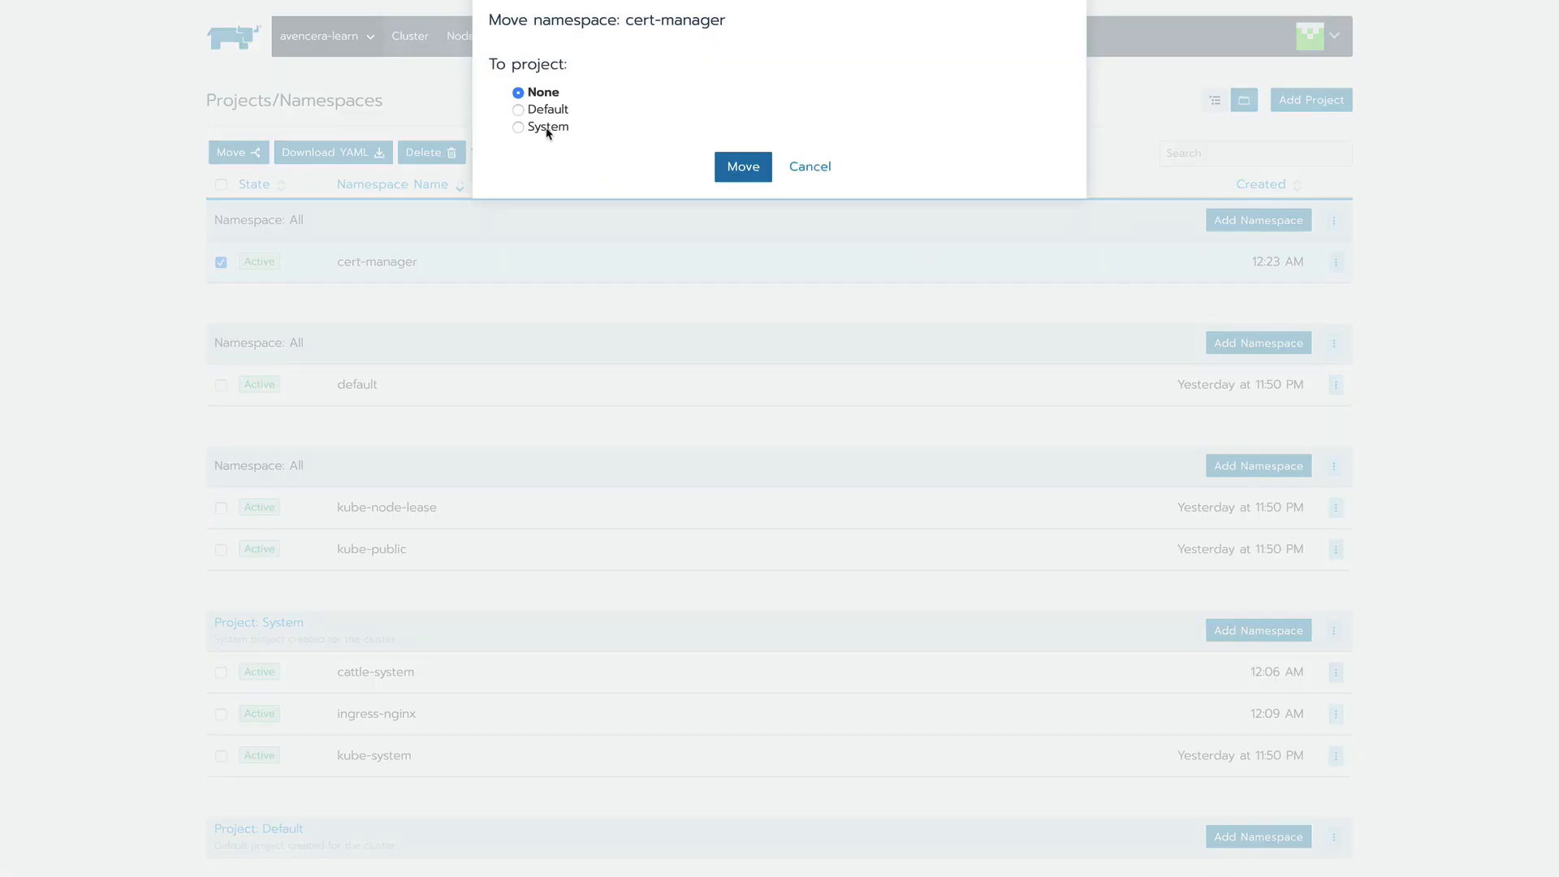
click(744, 165)
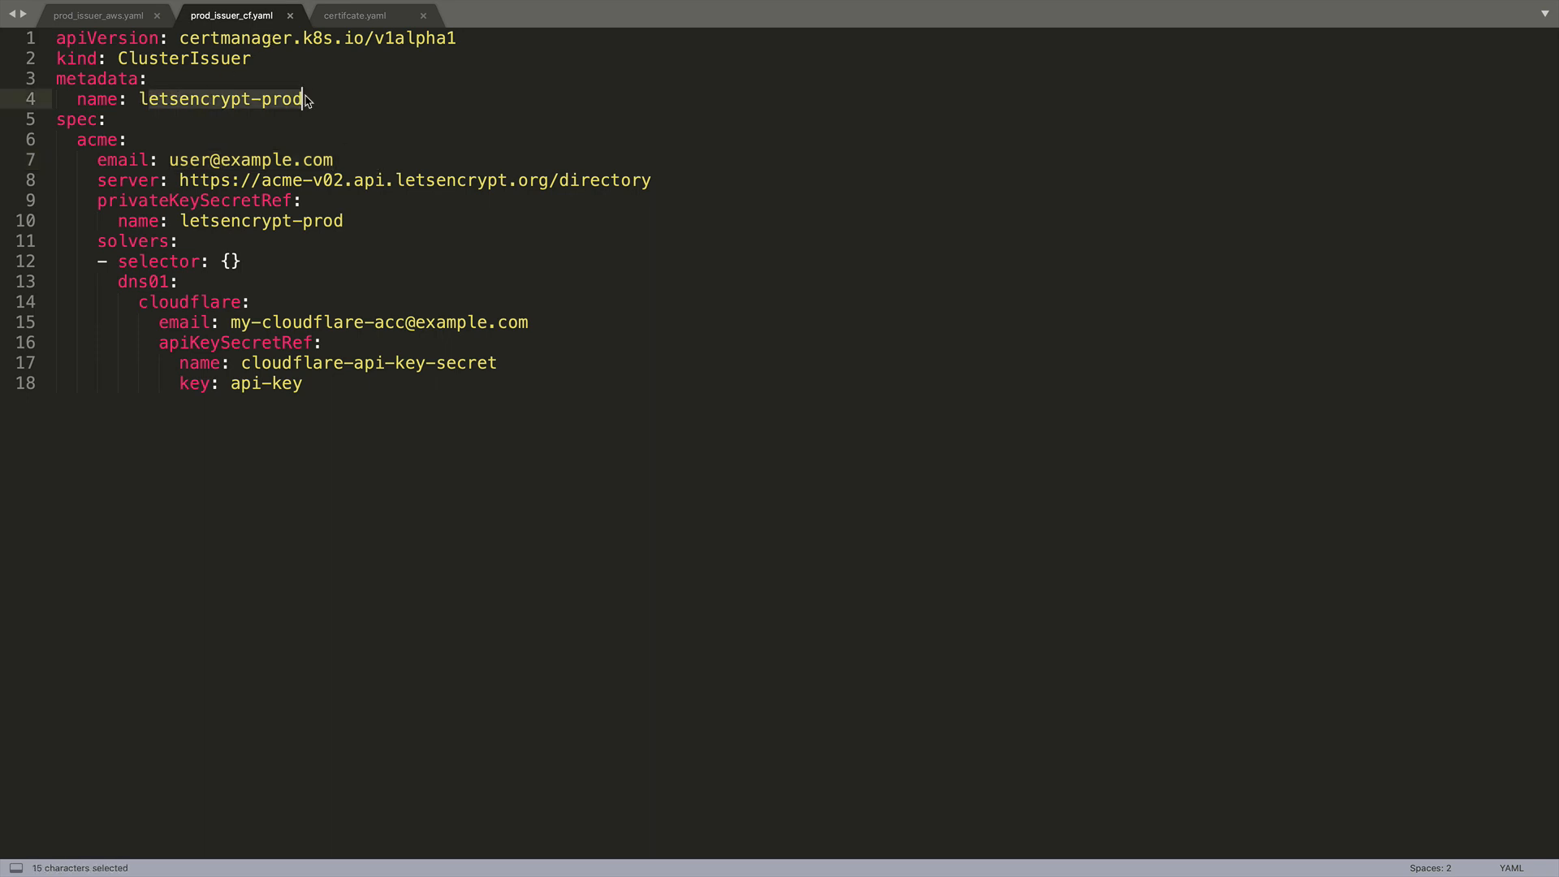
click(476, 178)
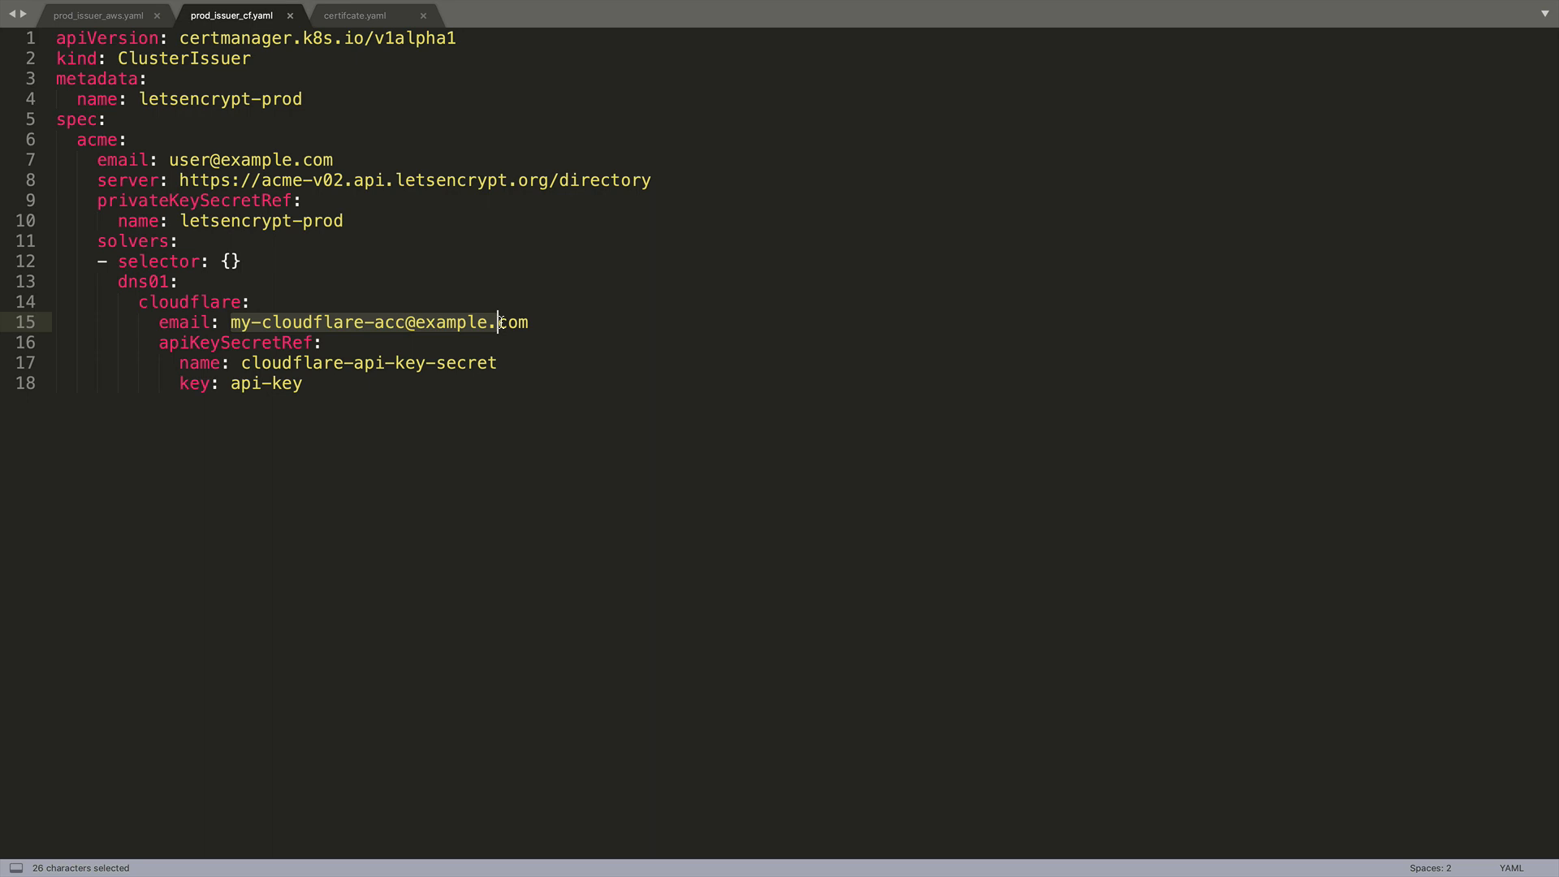
click(506, 321)
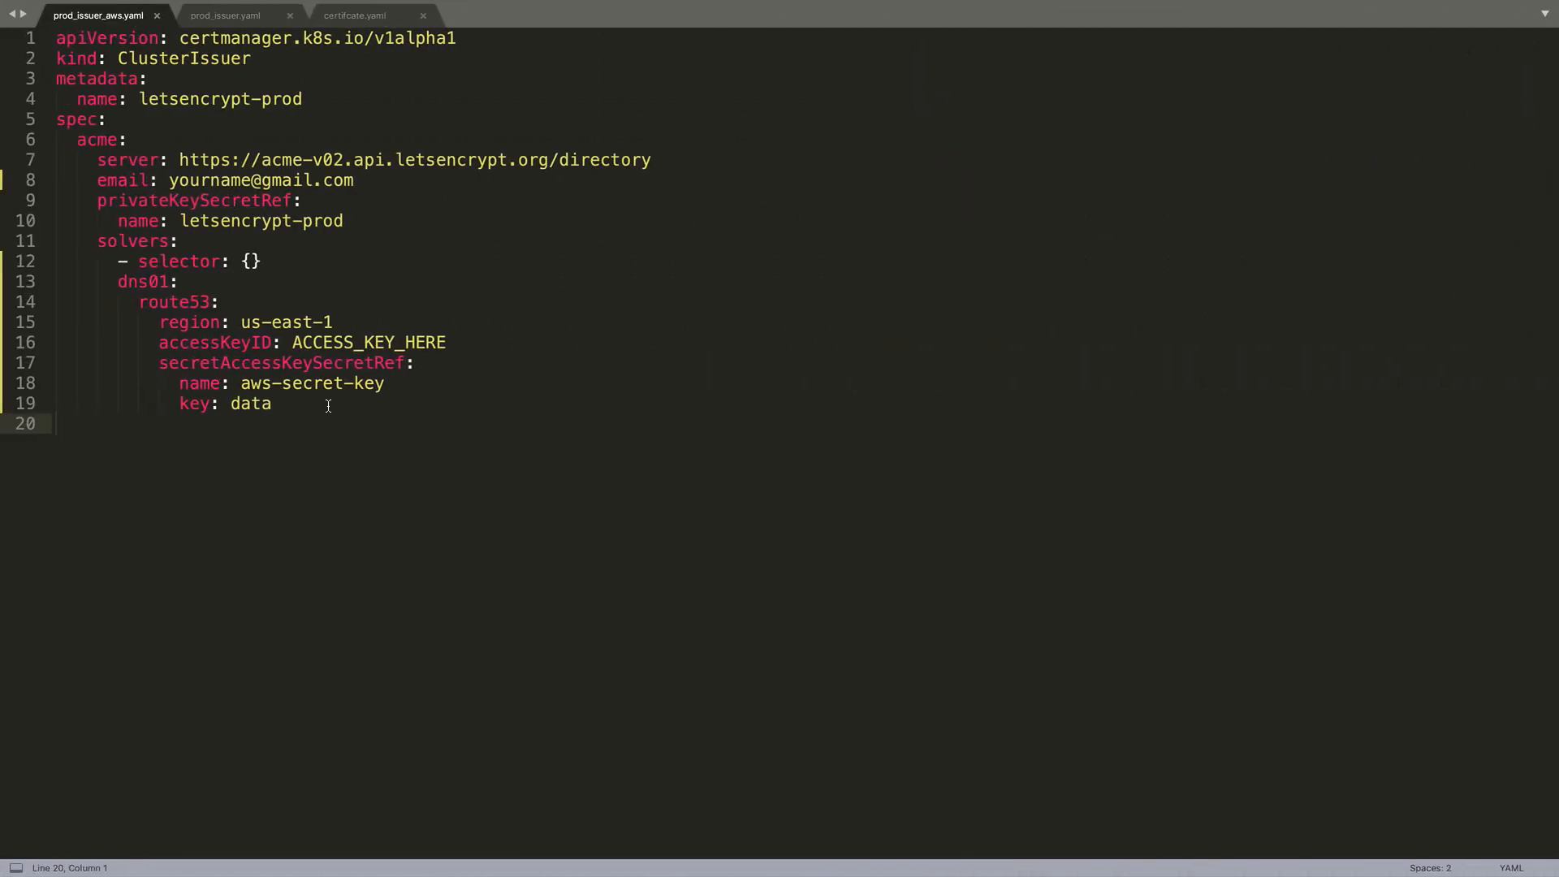
- Select the route53 solver settings block in prod_issuer_aws.yaml for comparison
drag(159, 321, 272, 403)
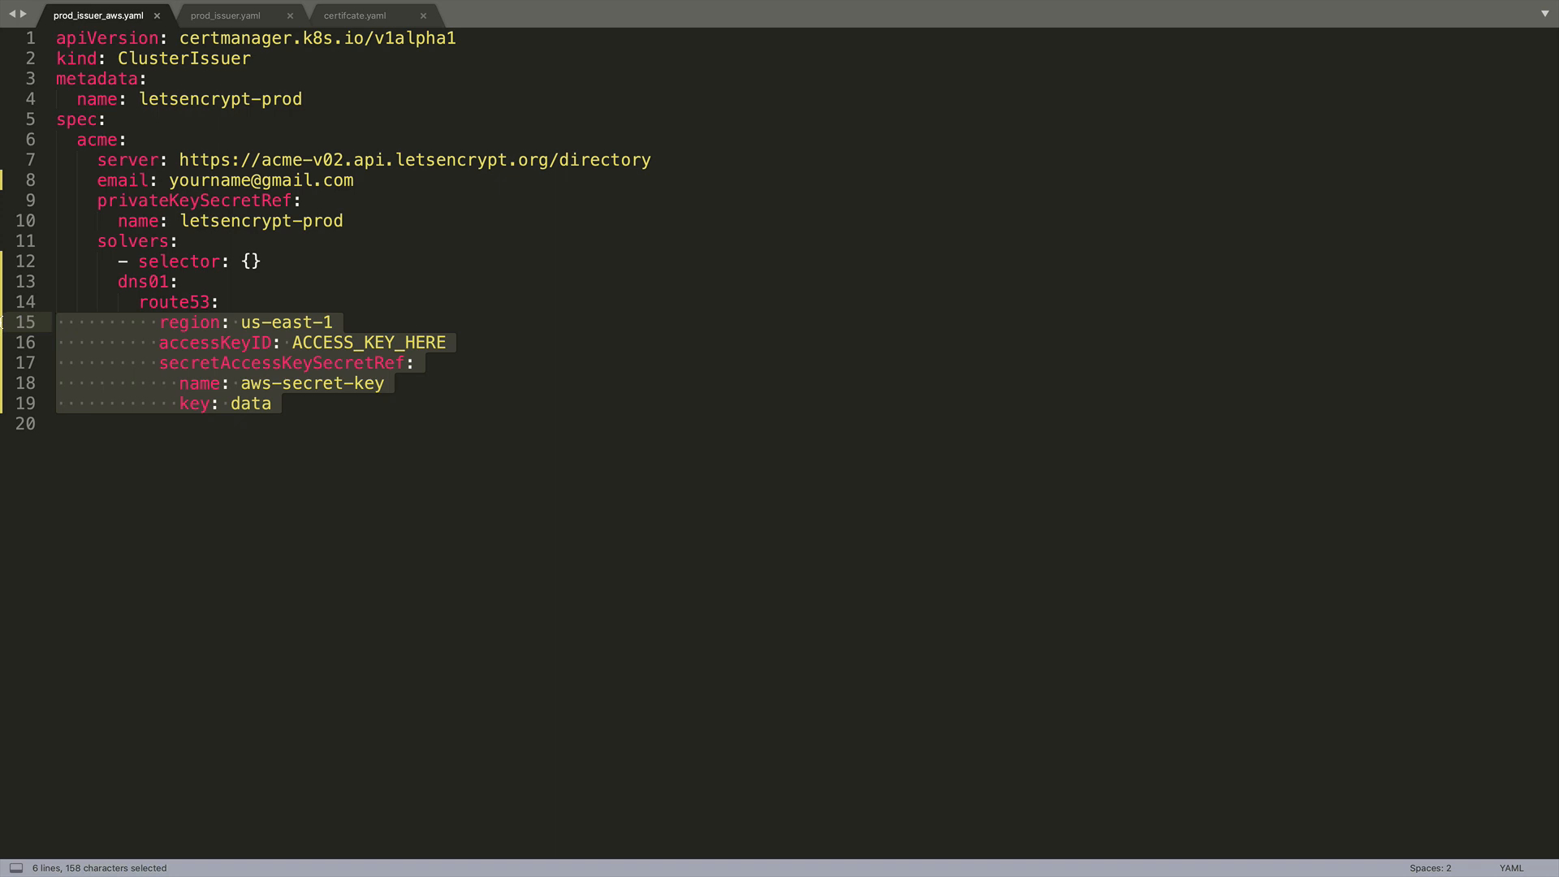
mouse_move(279, 407)
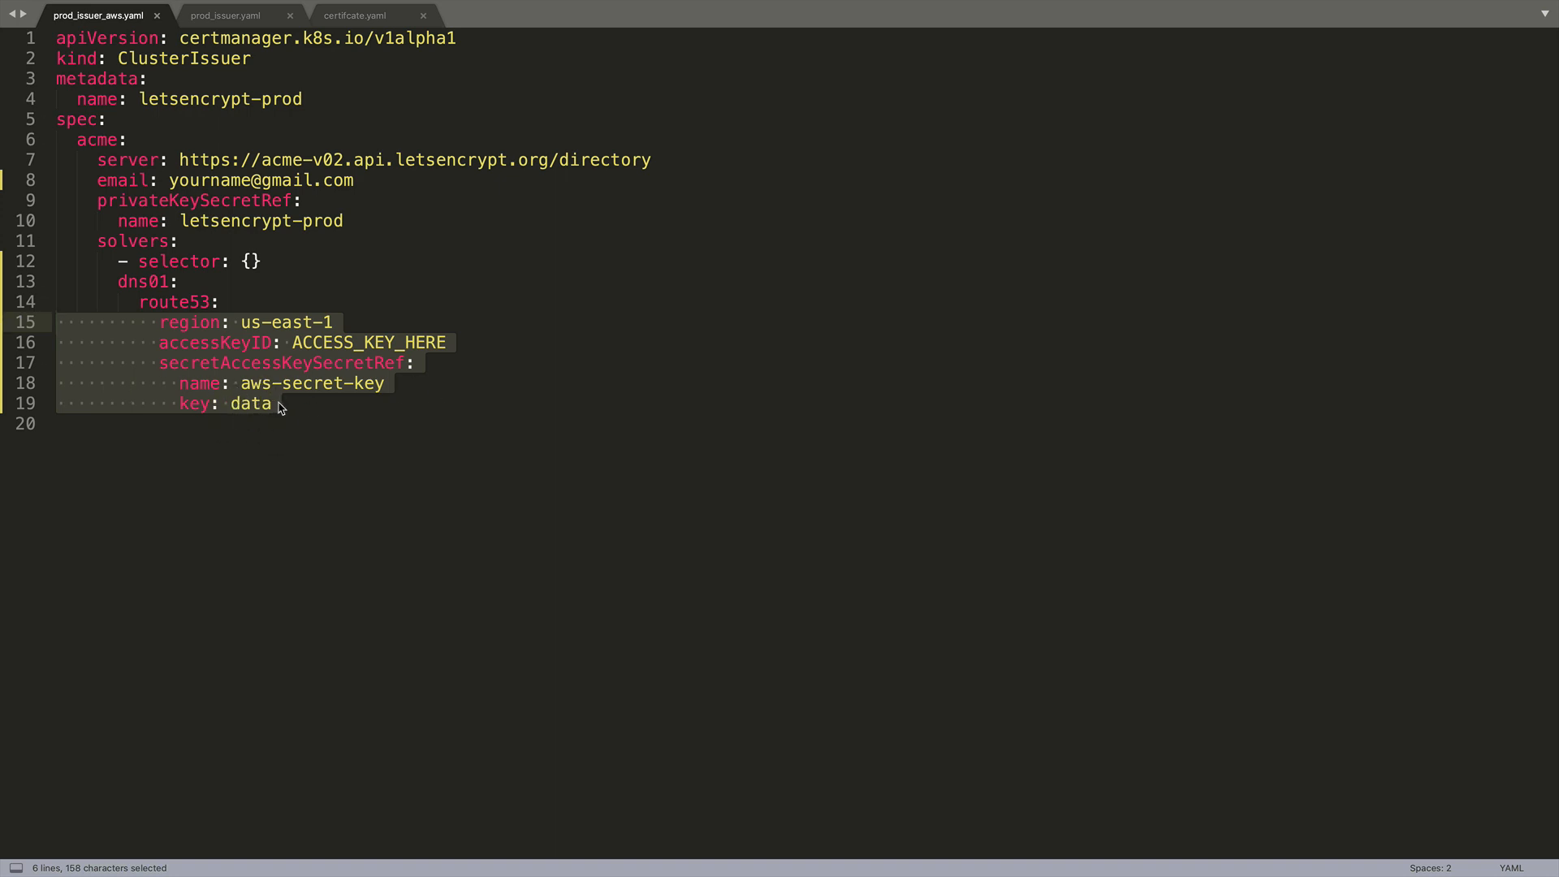
mouse_move(565, 383)
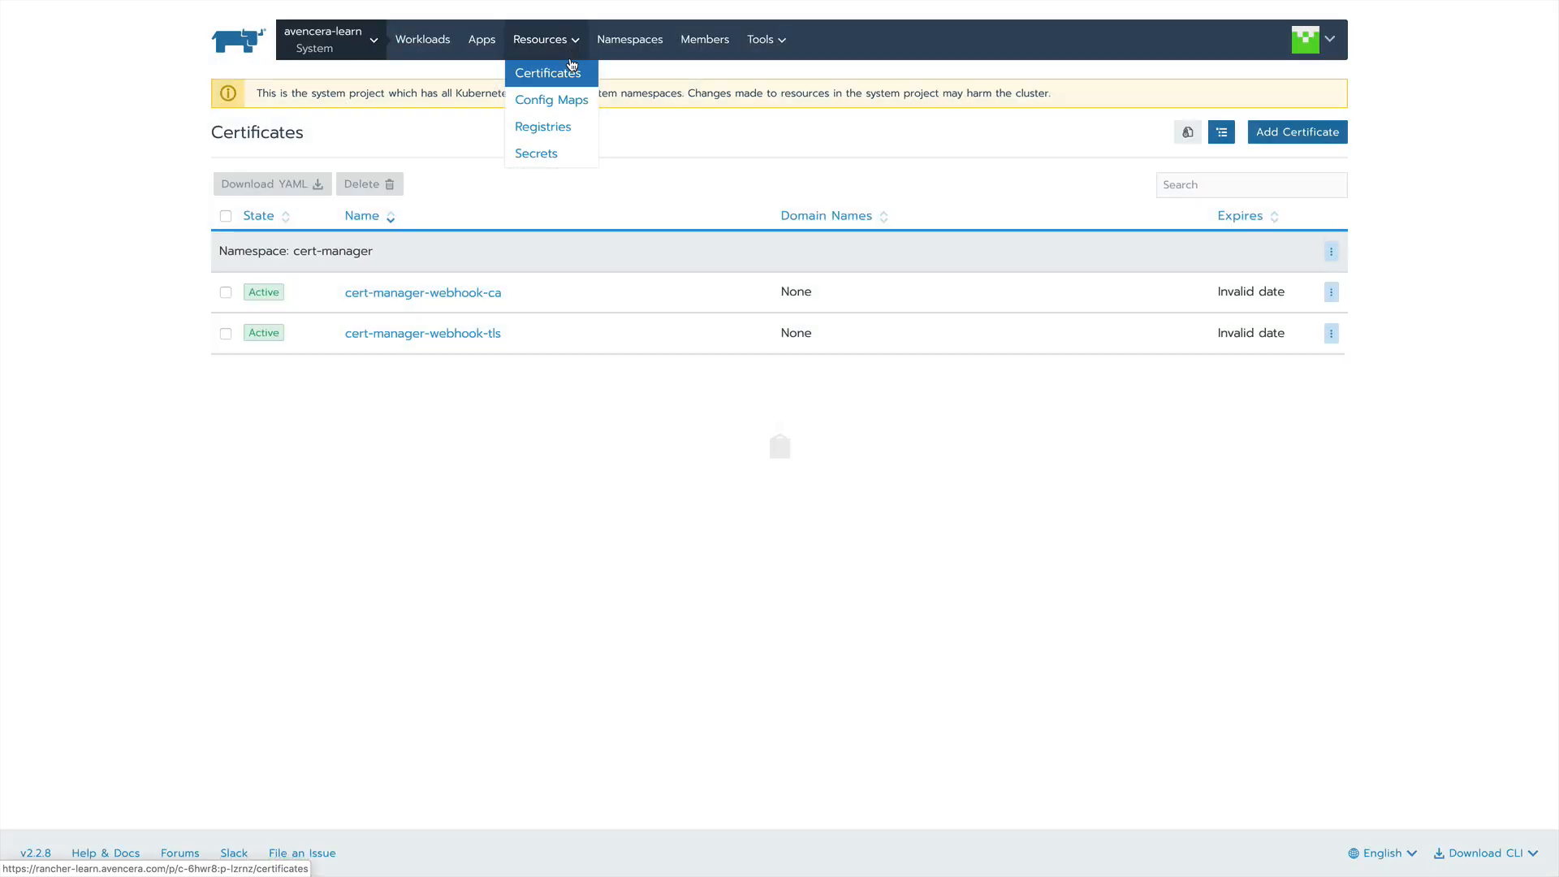
- Add a secret named cloudflare-api-key-secret with an api-key placeholder value
click(536, 153)
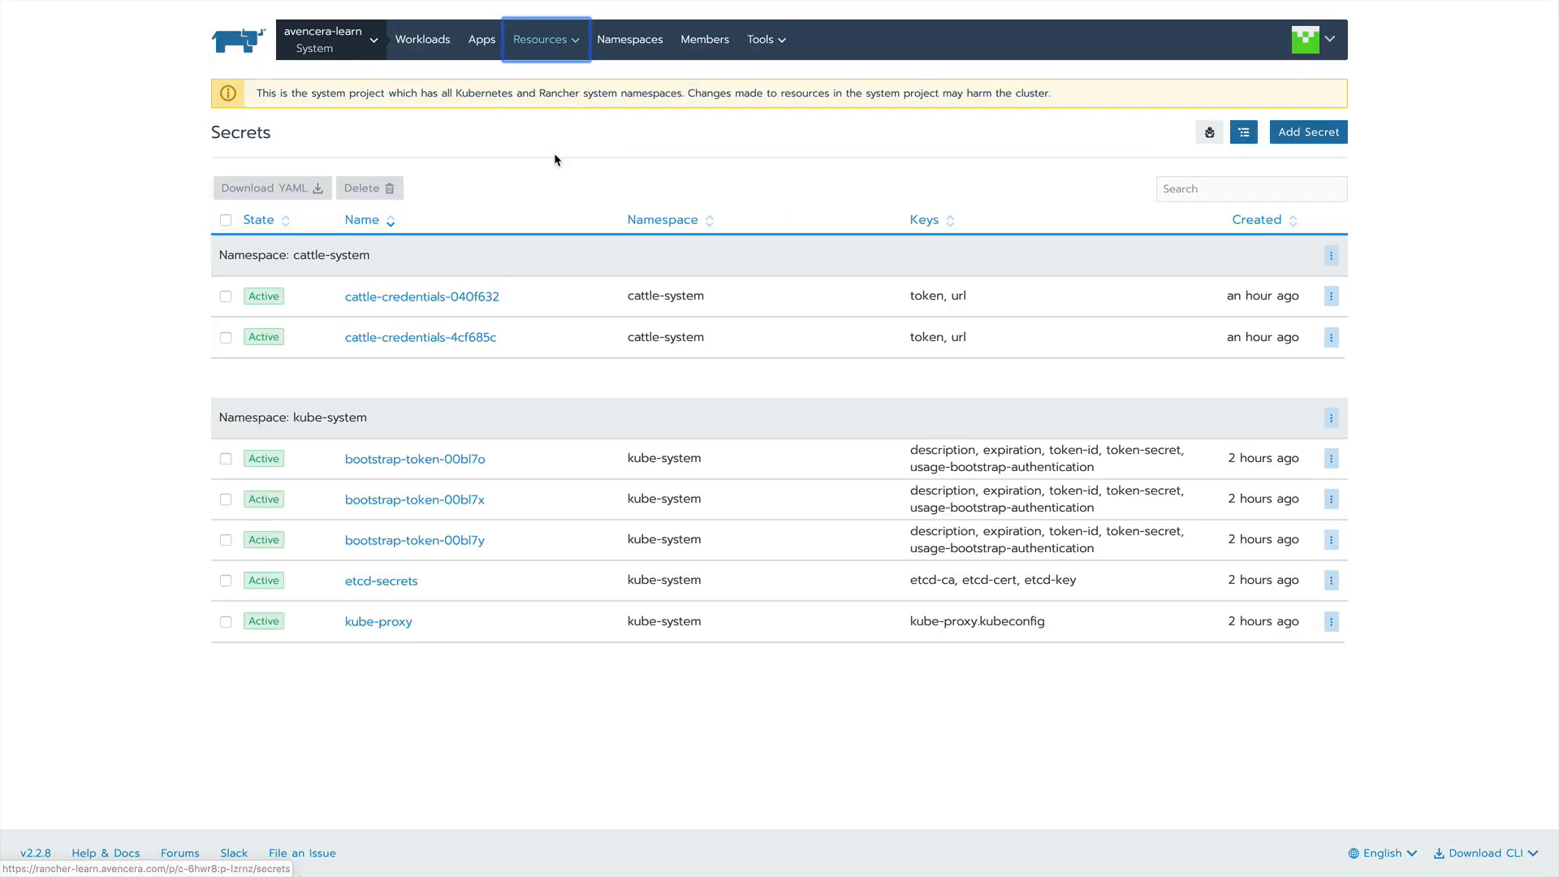
click(1307, 132)
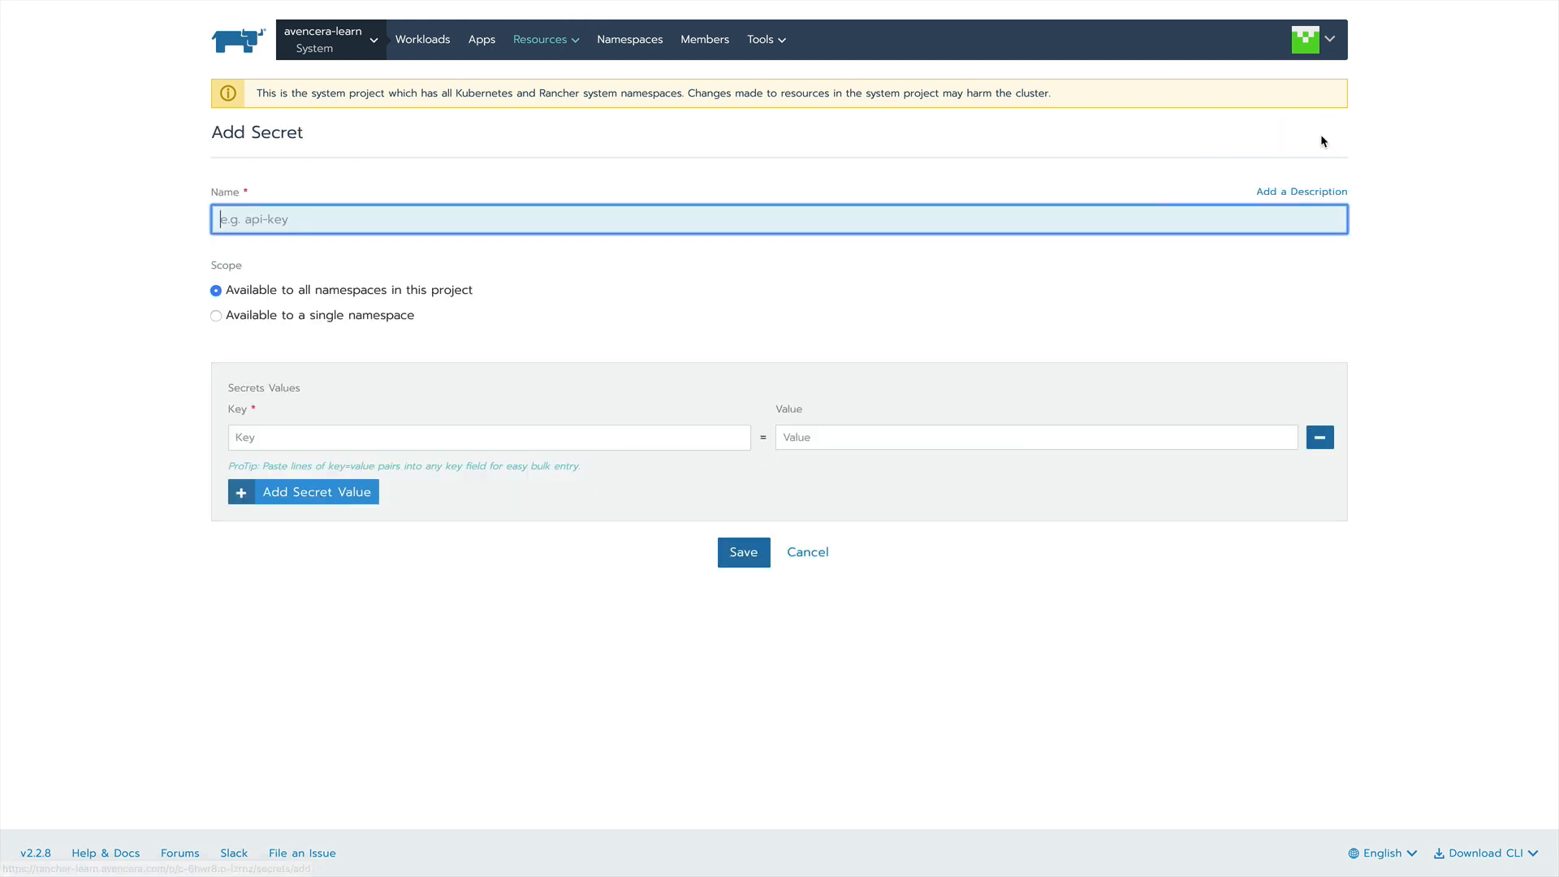
text(cloudflare-api-key-secret)
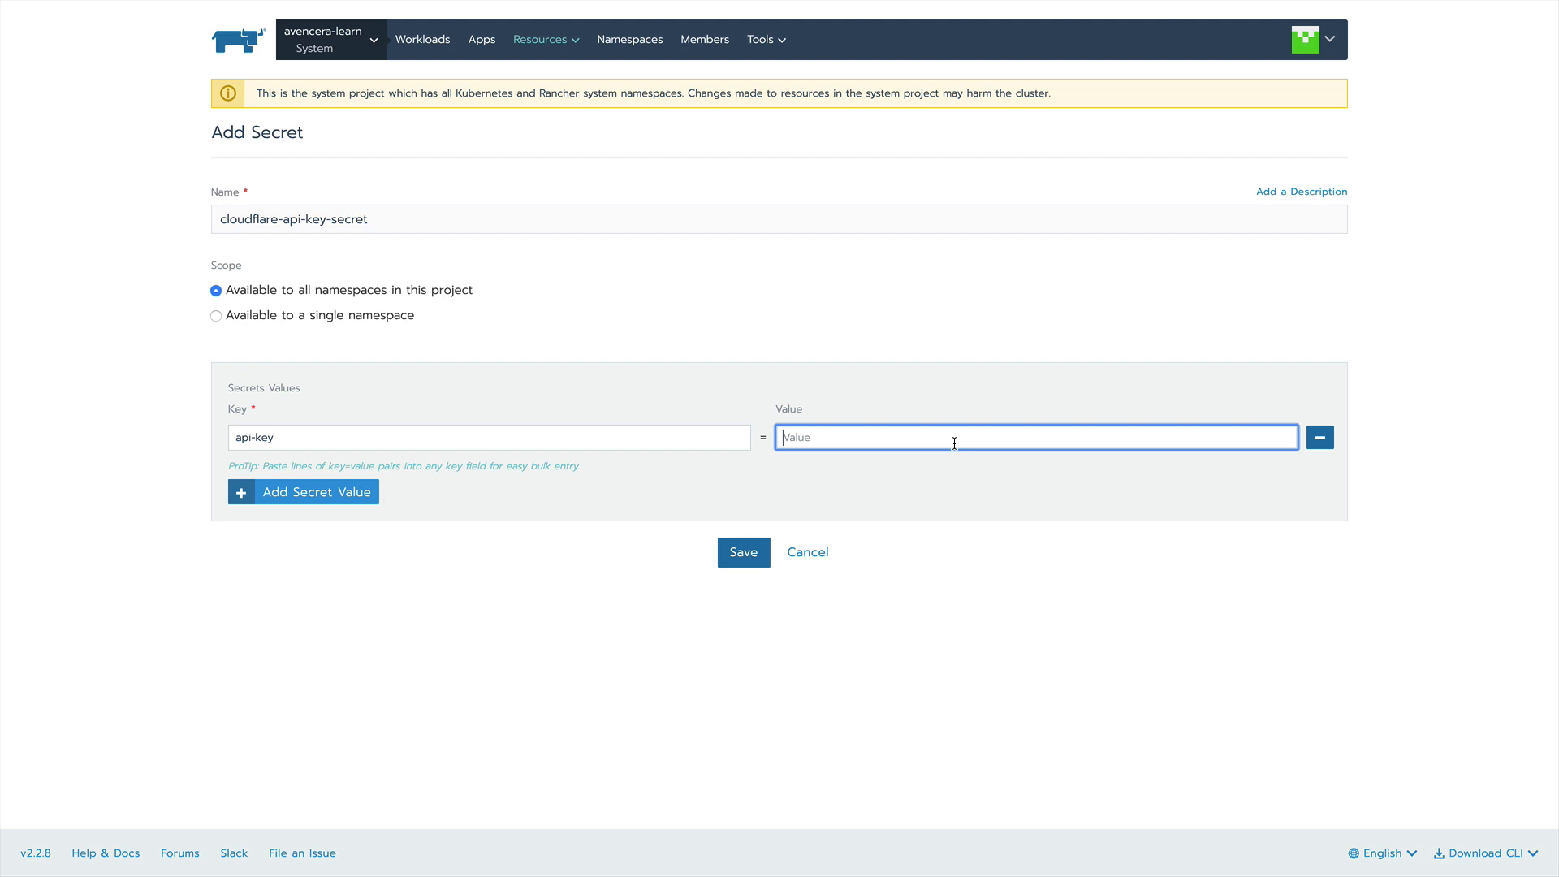
text(ADD_YOUR_API_K)
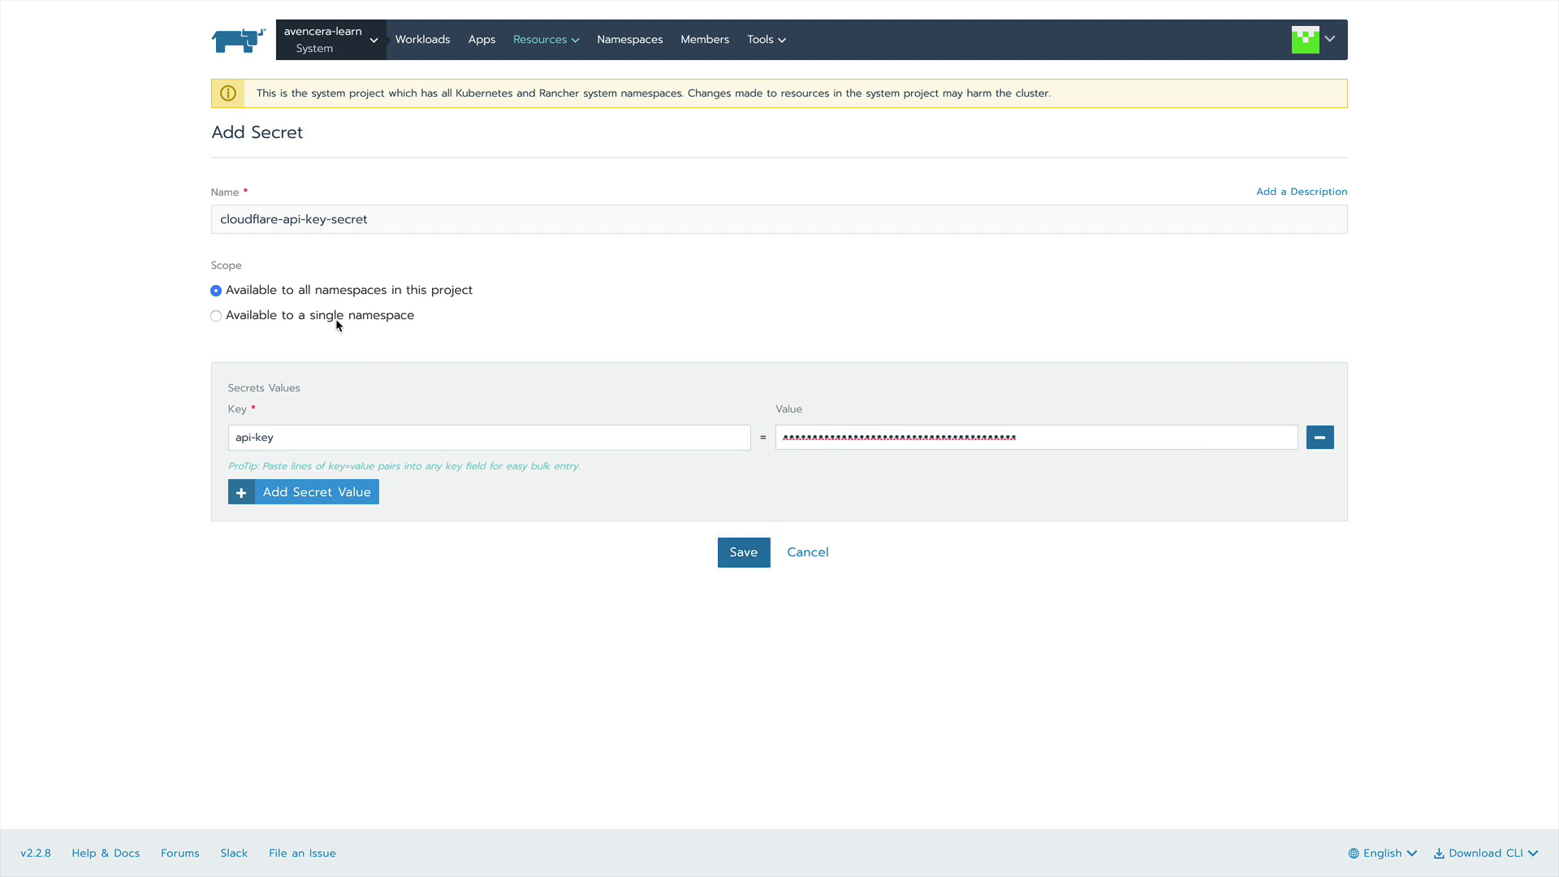
- Restrict the secret to the cert-manager namespace and save it
click(216, 315)
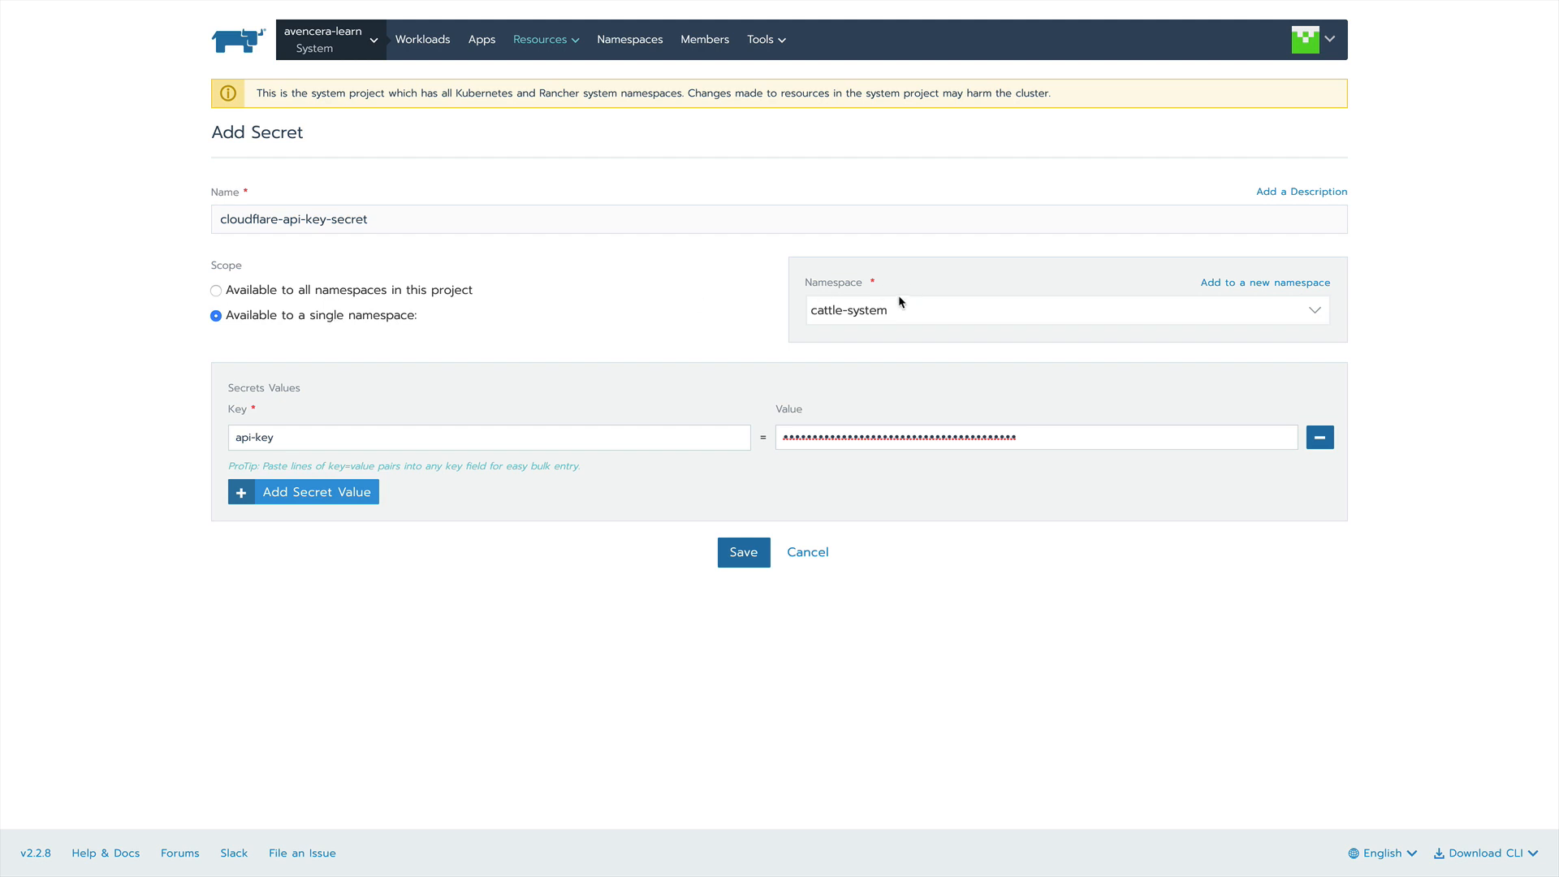
click(1064, 310)
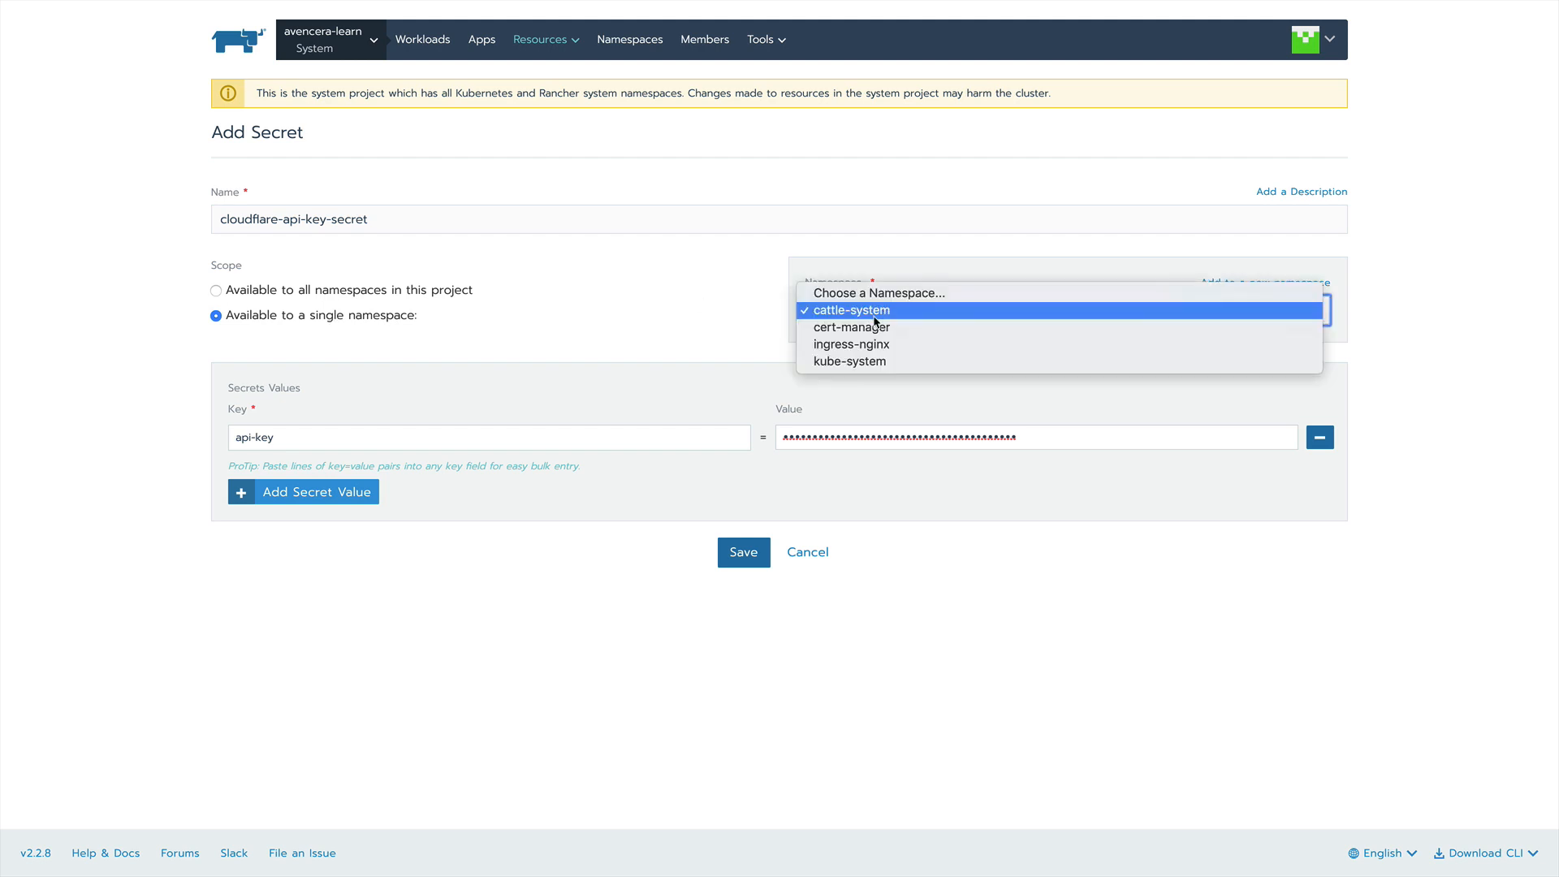
click(851, 328)
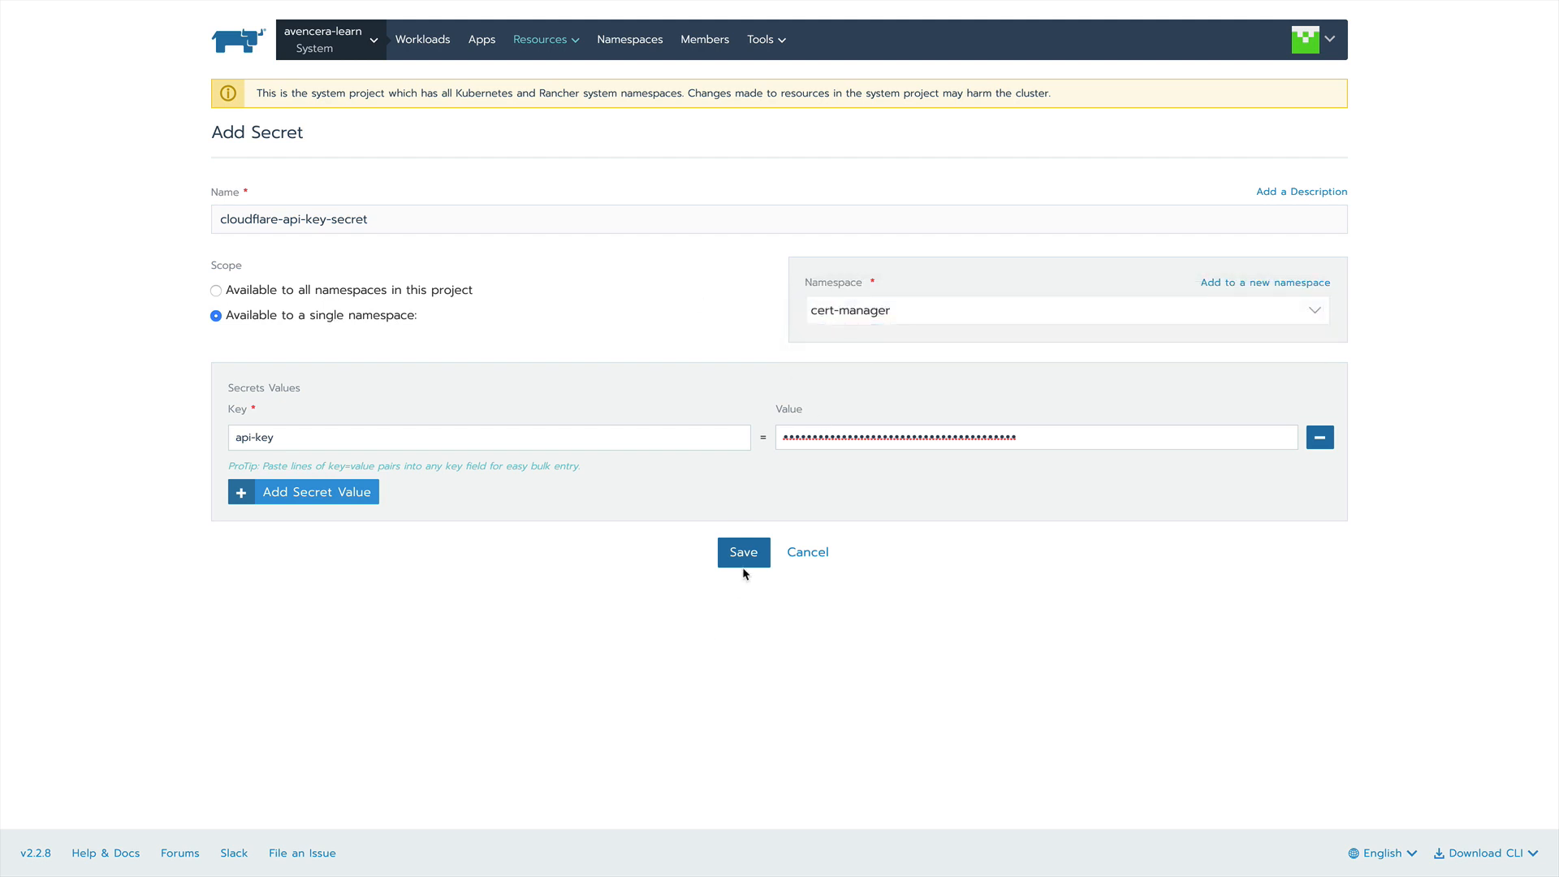
click(744, 552)
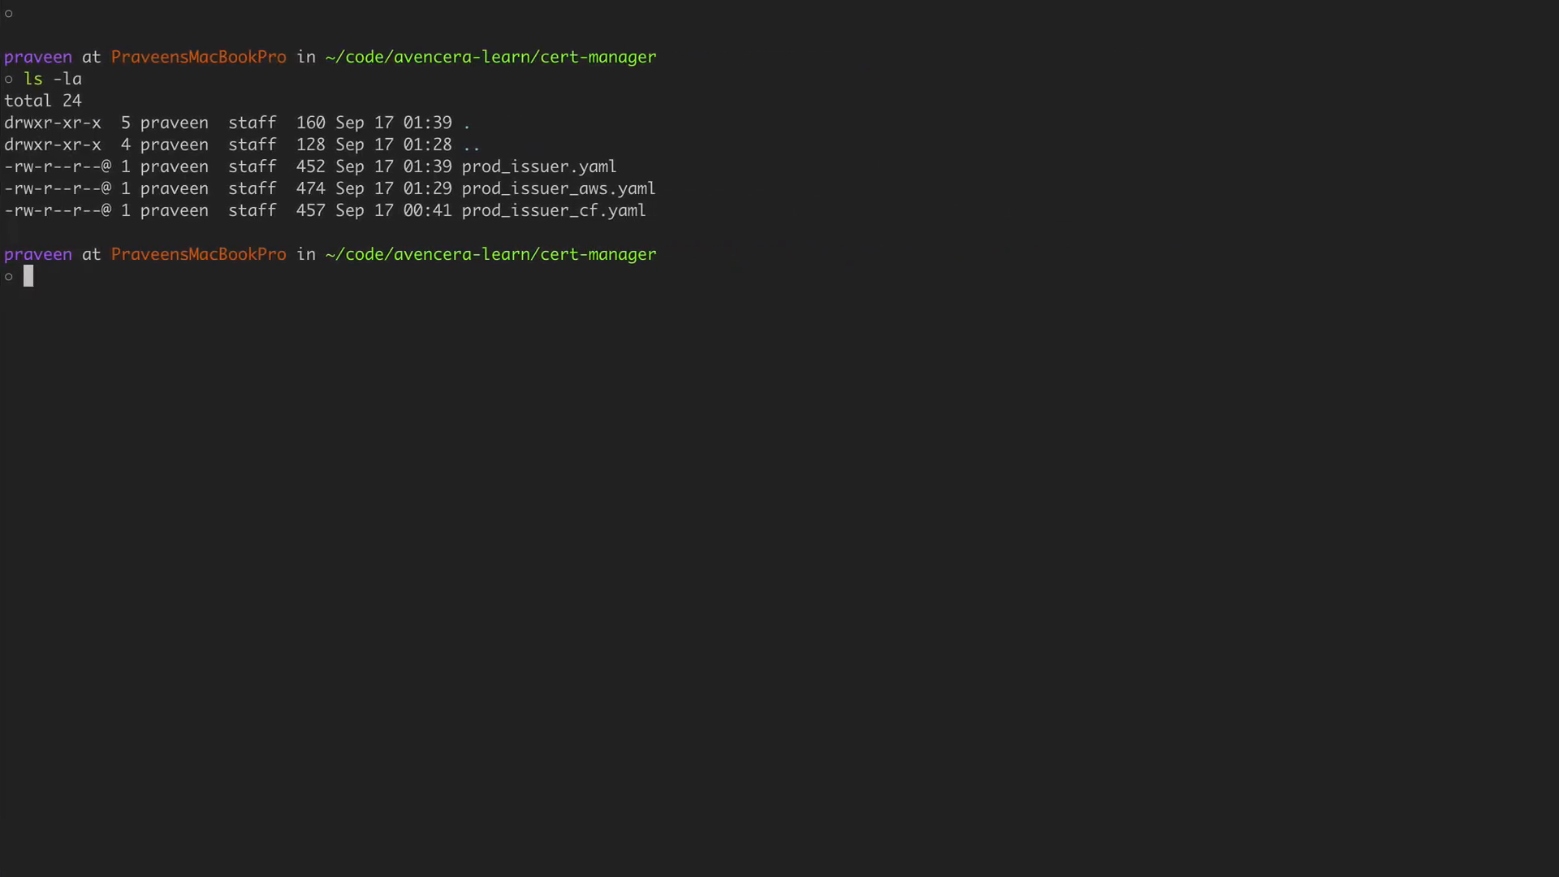
- Create the ClusterIssuer from prod_issuer.yaml in the cert-manager namespace with kubectl
text(kubectl create --namespace=cert-manager -f prod_issuer.yaml)
text(kubectl create --namespace=default -f certificate.yaml)
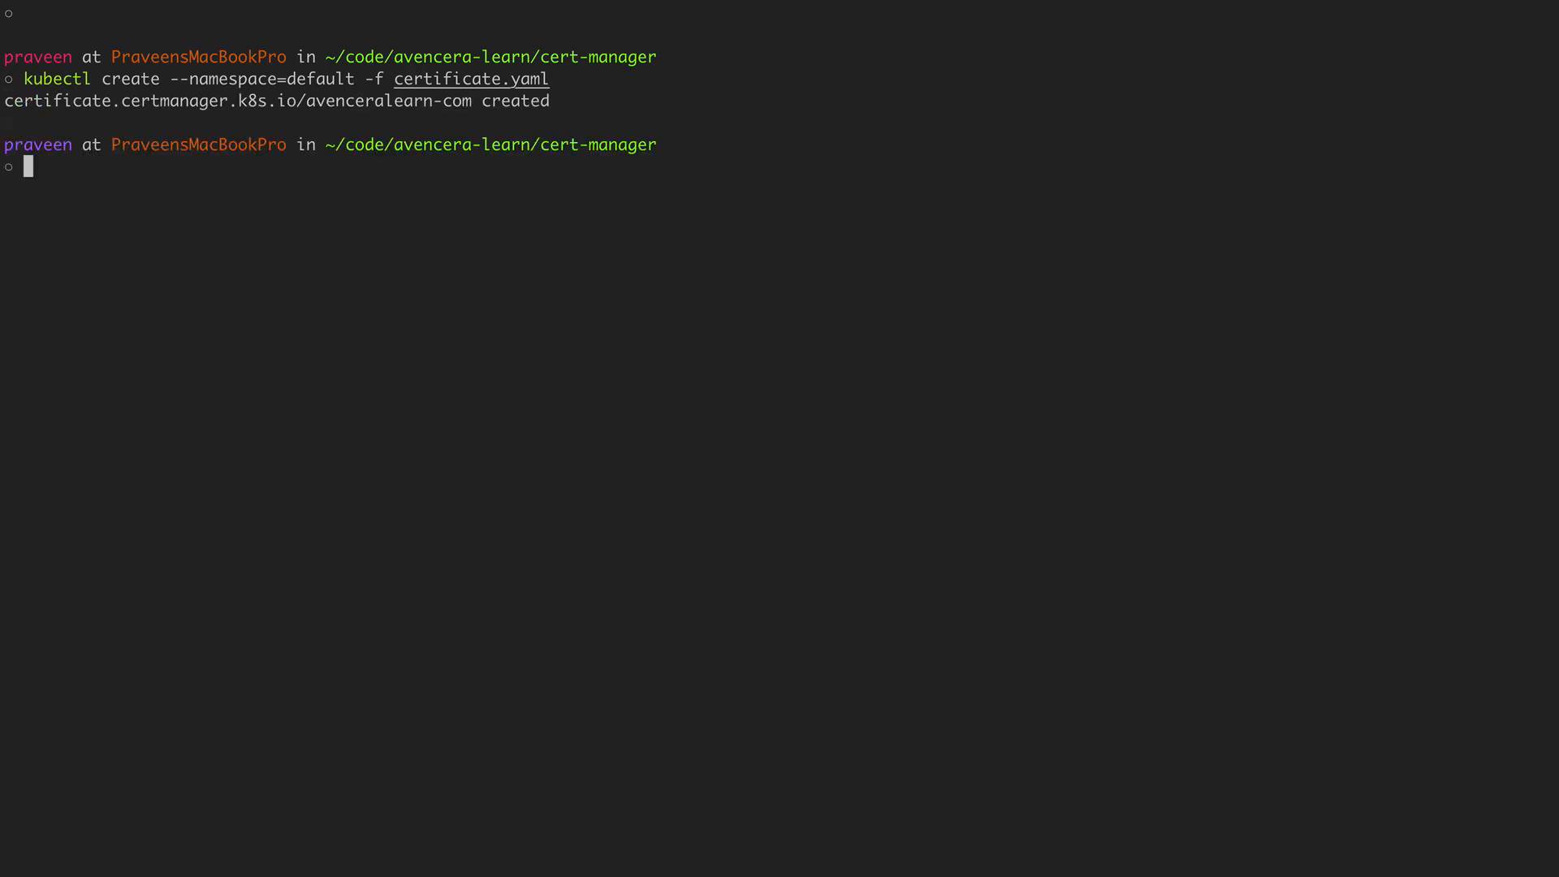
- List certificates with kubectl get certificate, showing avenceralearn-com not yet ready, and begin a describe command
text(kubectl get certificate)
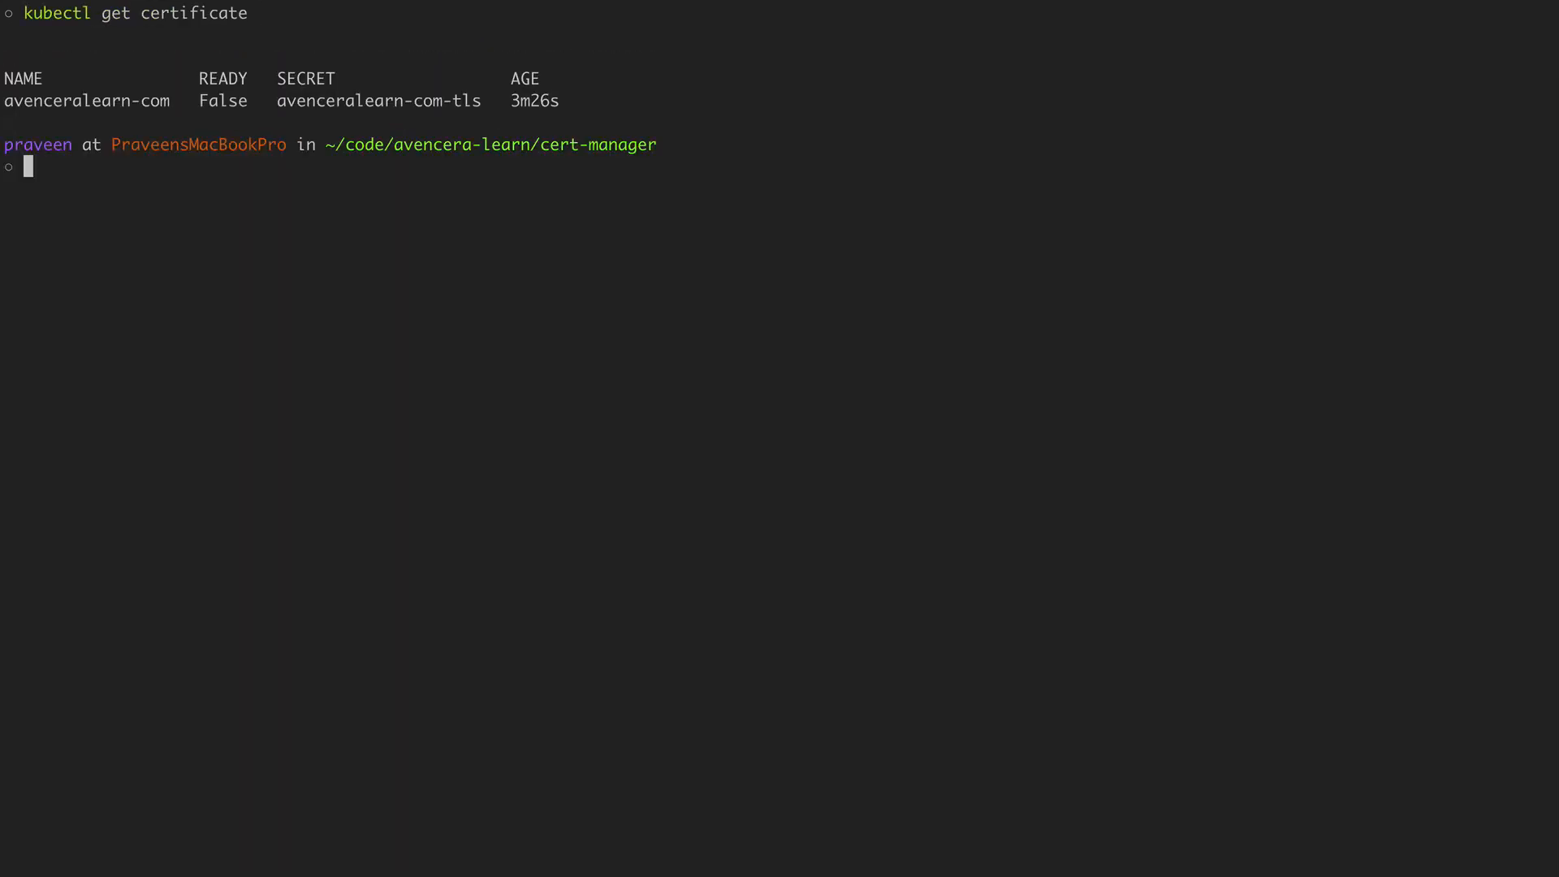
text(kubectl describe certificate a)
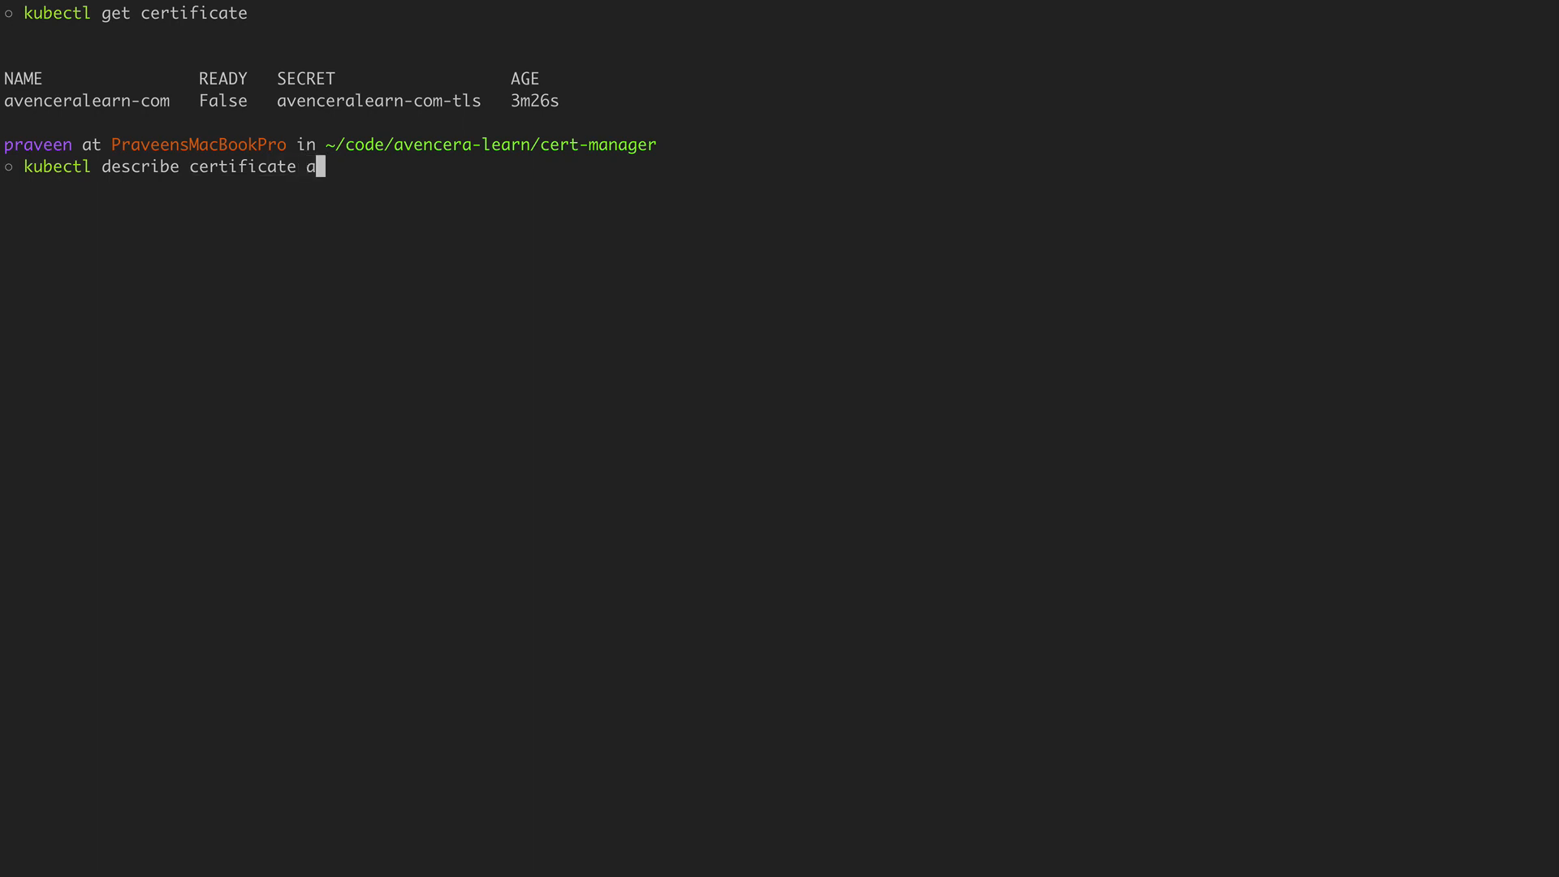
- Run kubectl describe certificate avenceralearn-com, then prepare kubectl describe order
key(Enter)
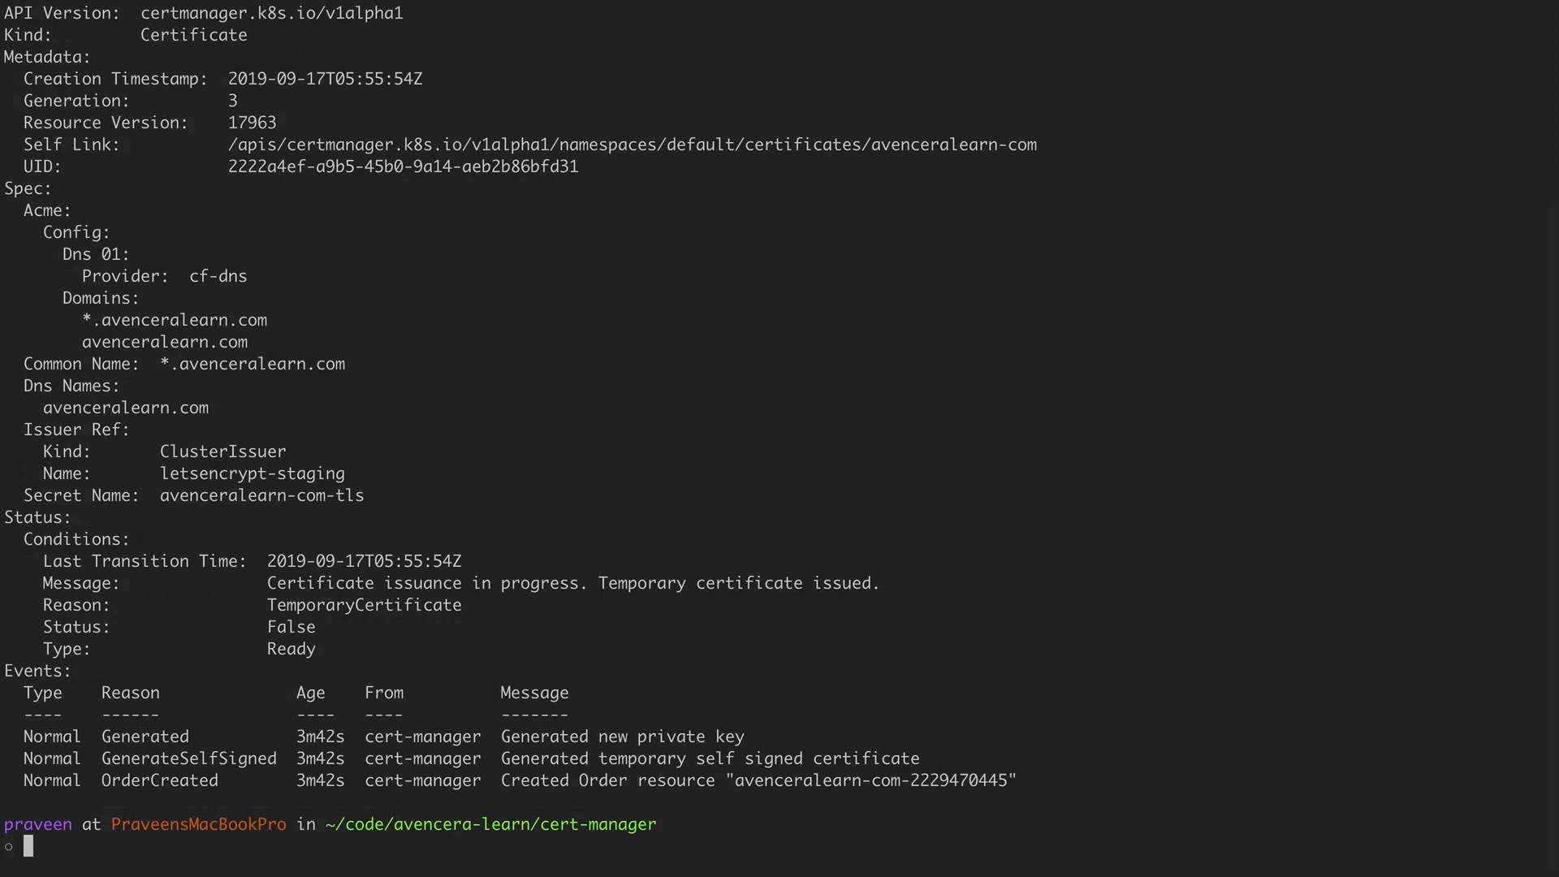
mouse_move(990, 763)
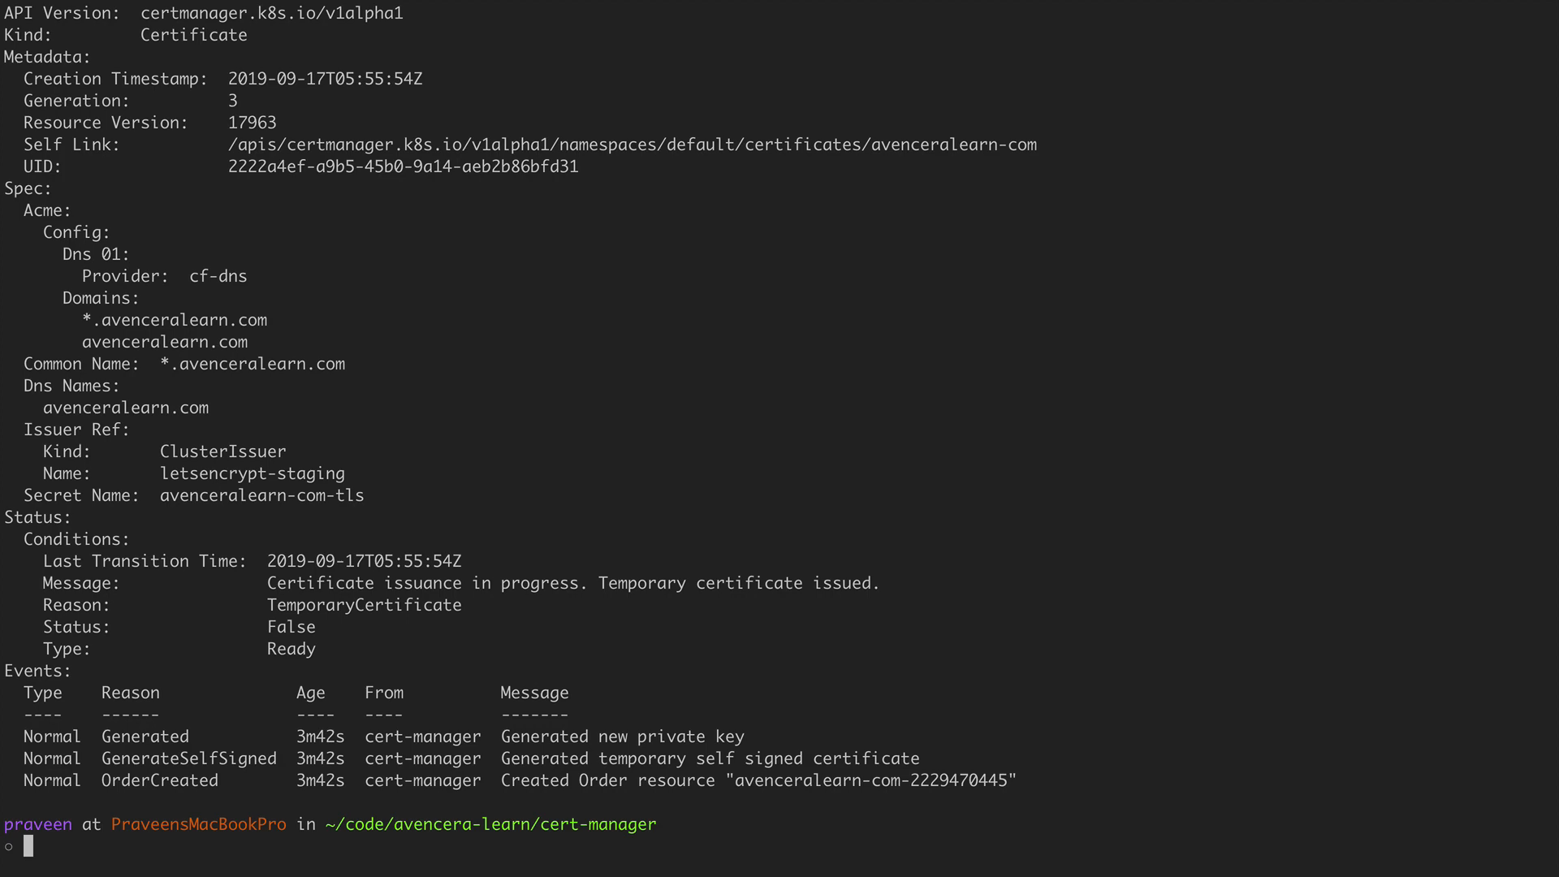
text(kubectl describe order)
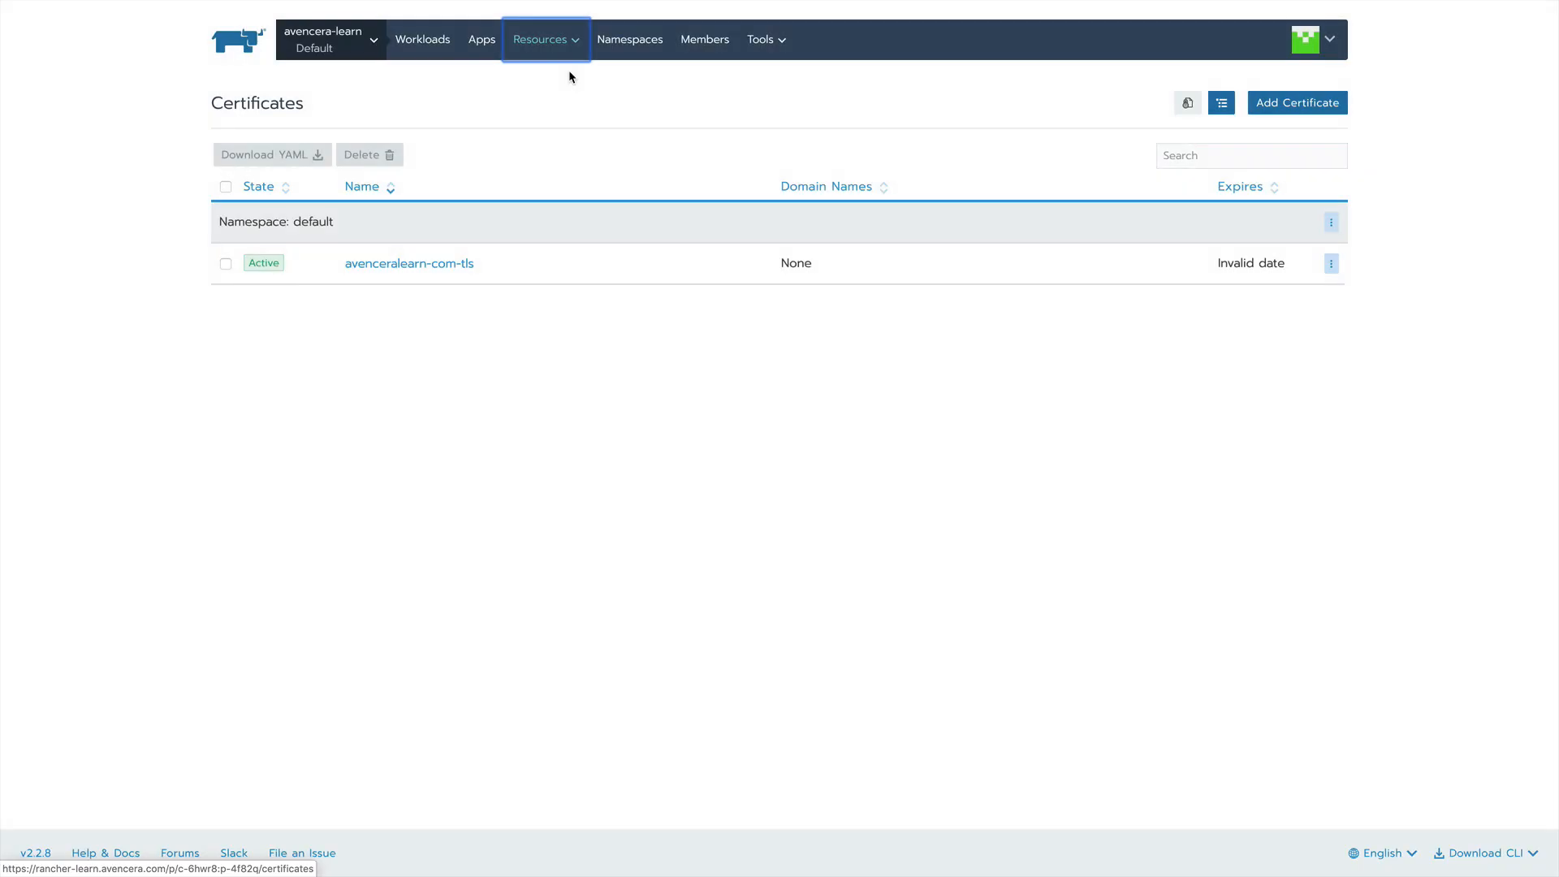
mouse_move(386, 260)
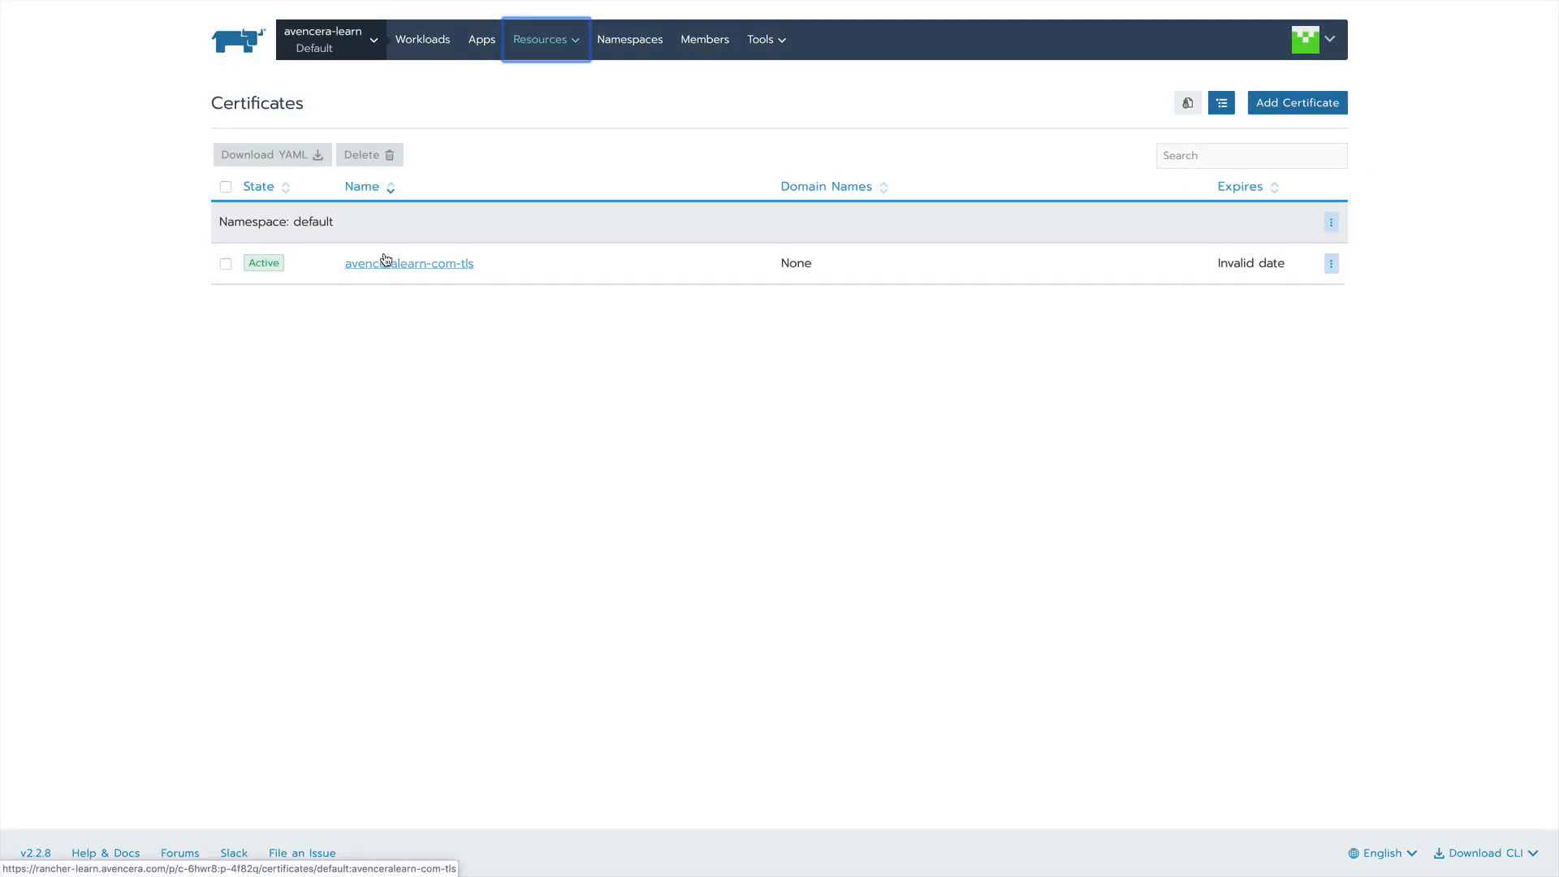